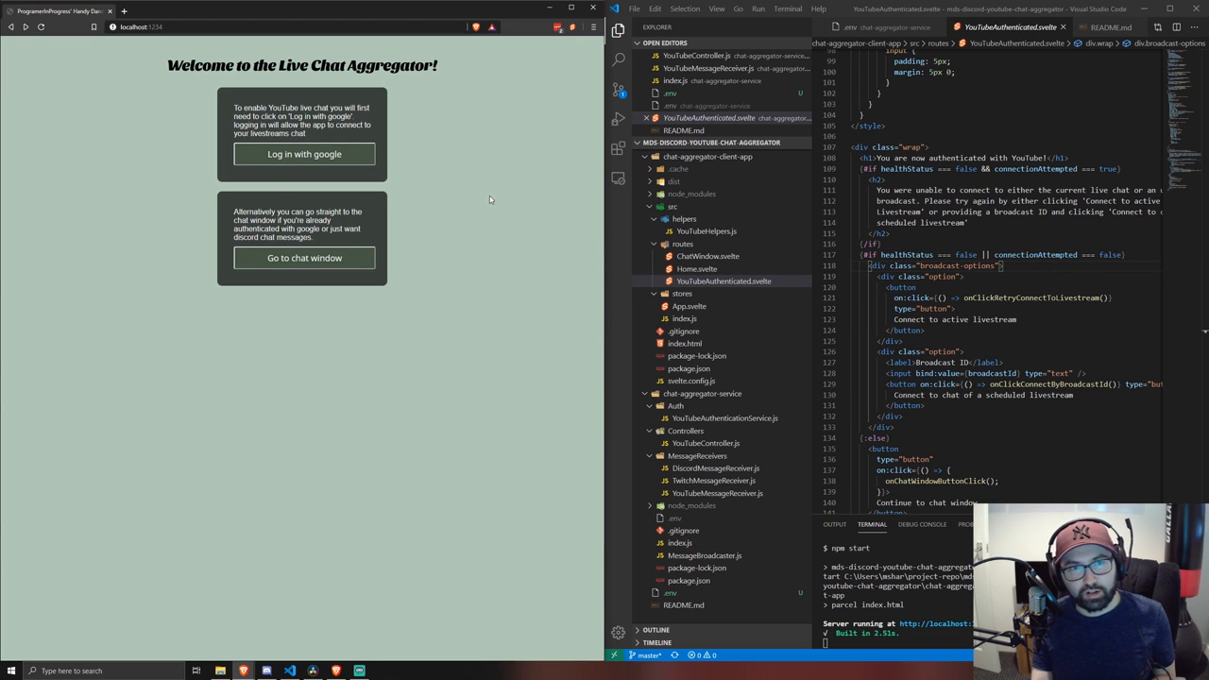
pyautogui.moveTo(240, 298)
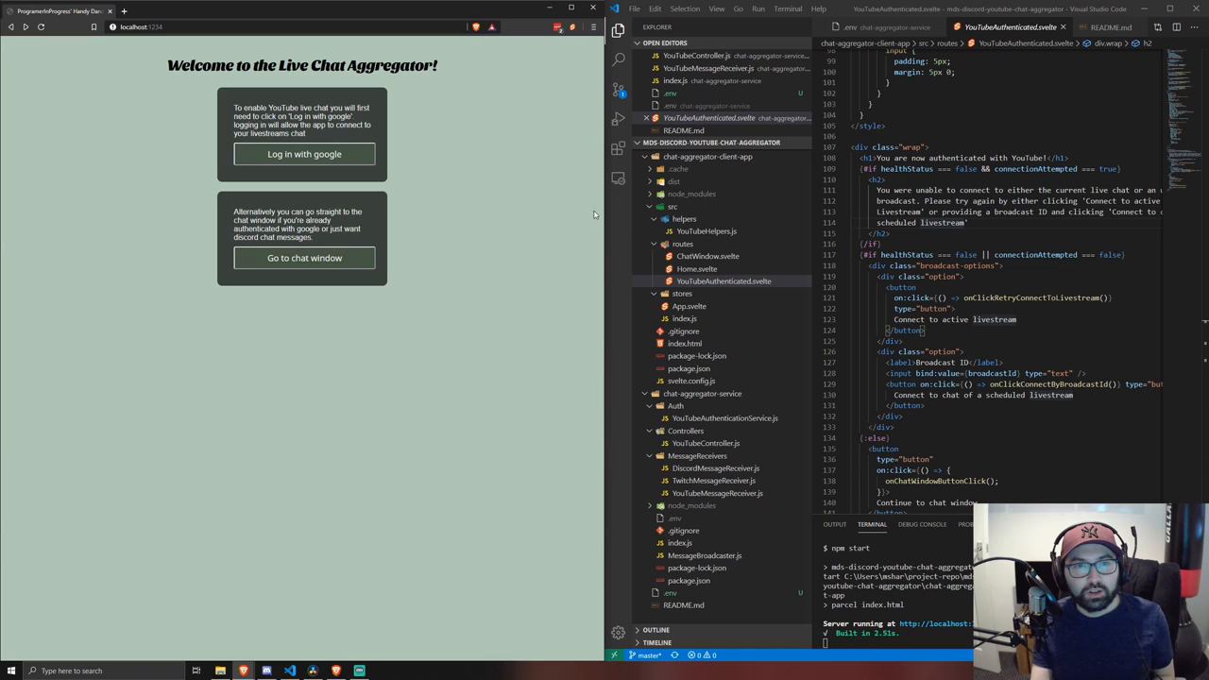
pyautogui.moveTo(295, 650)
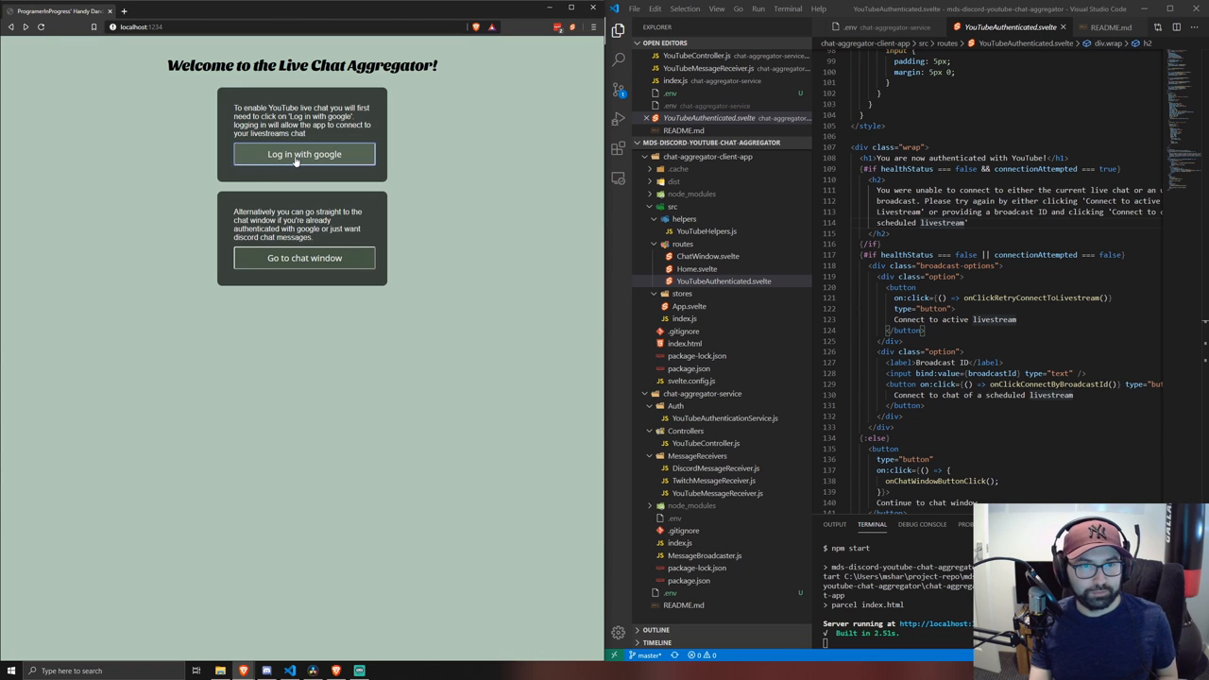
# Step: Start Google sign-in for the chat aggregator, reaching the account chooser
pyautogui.click(302, 155)
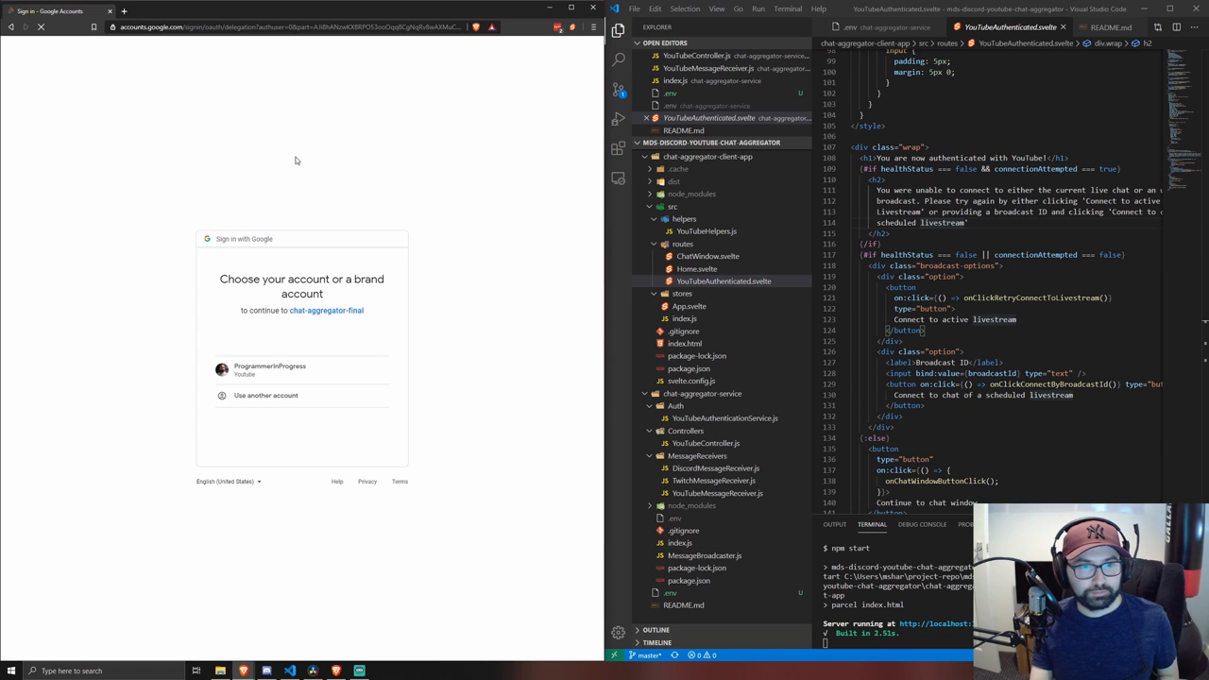
pyautogui.moveTo(250, 374)
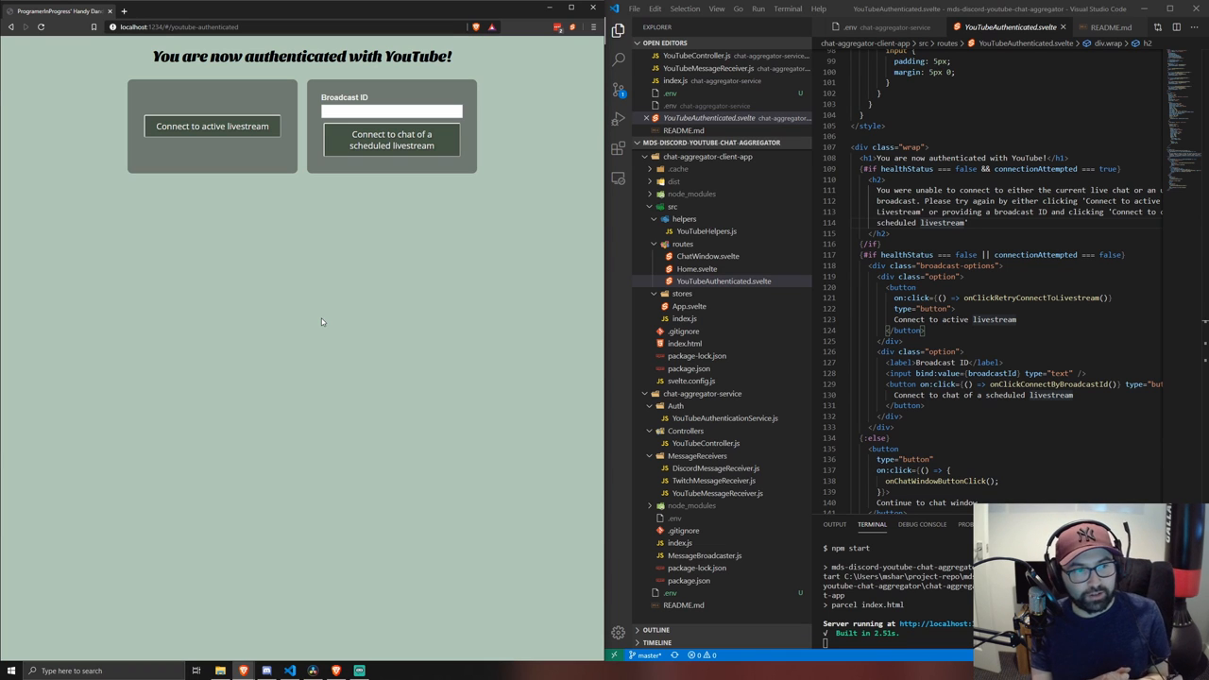
pyautogui.moveTo(275, 229)
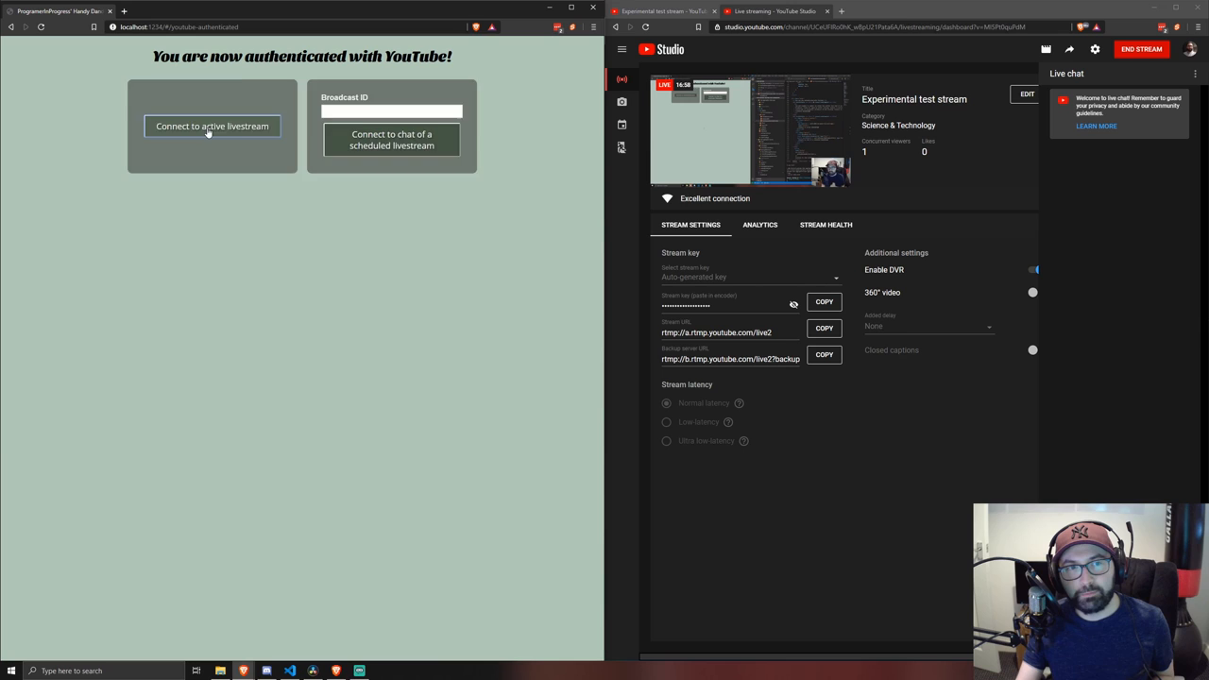
# Step: Link the aggregator to the active YouTube livestream and bring up the combined chat window
pyautogui.click(212, 124)
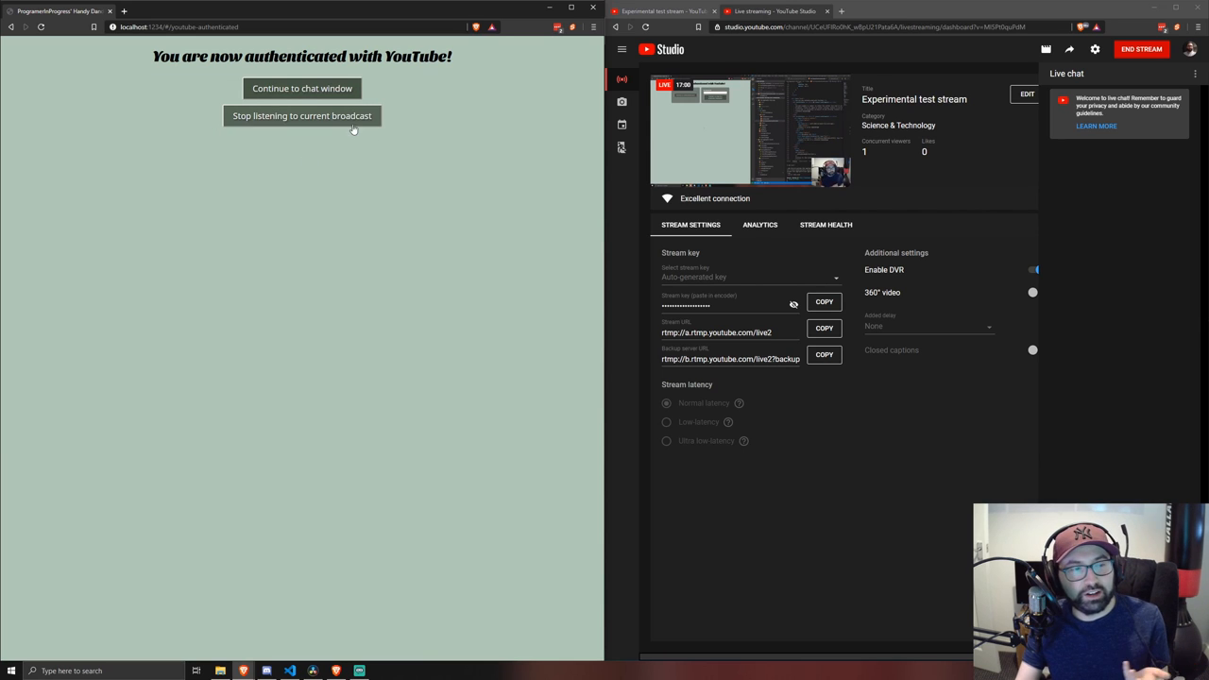
pyautogui.click(303, 88)
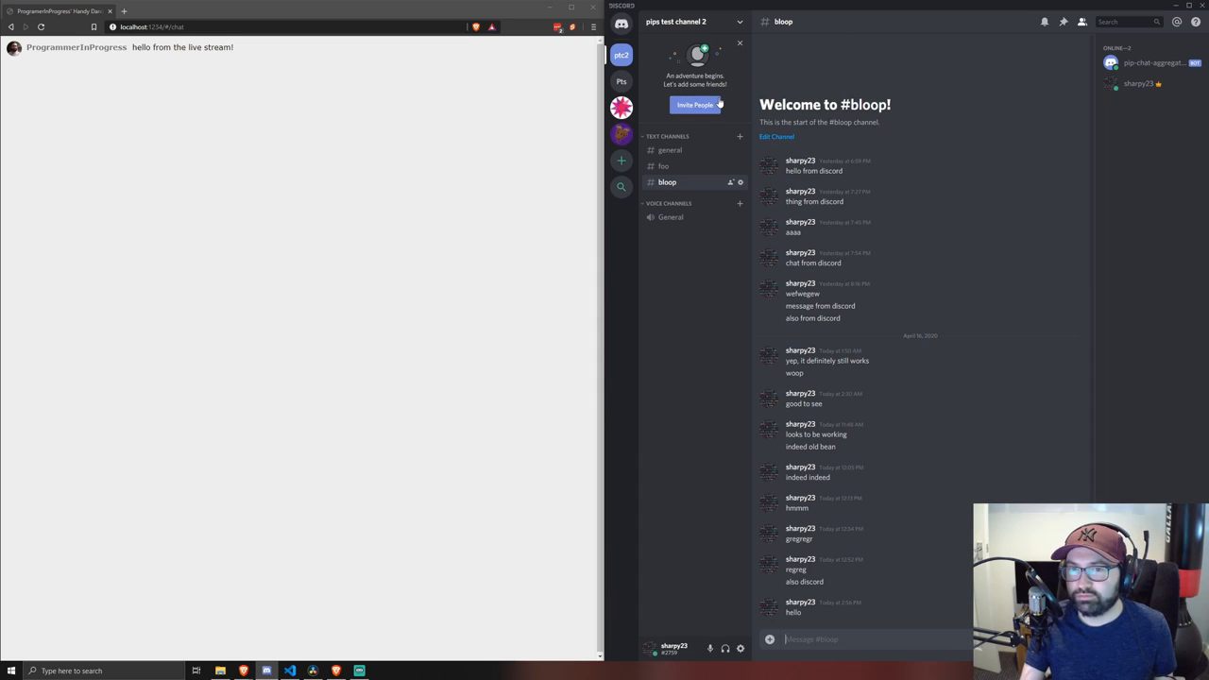
# Step: Send 'hello from discord' in the #bloop channel so it relays to the livestream chat
pyautogui.write('hello from discor')
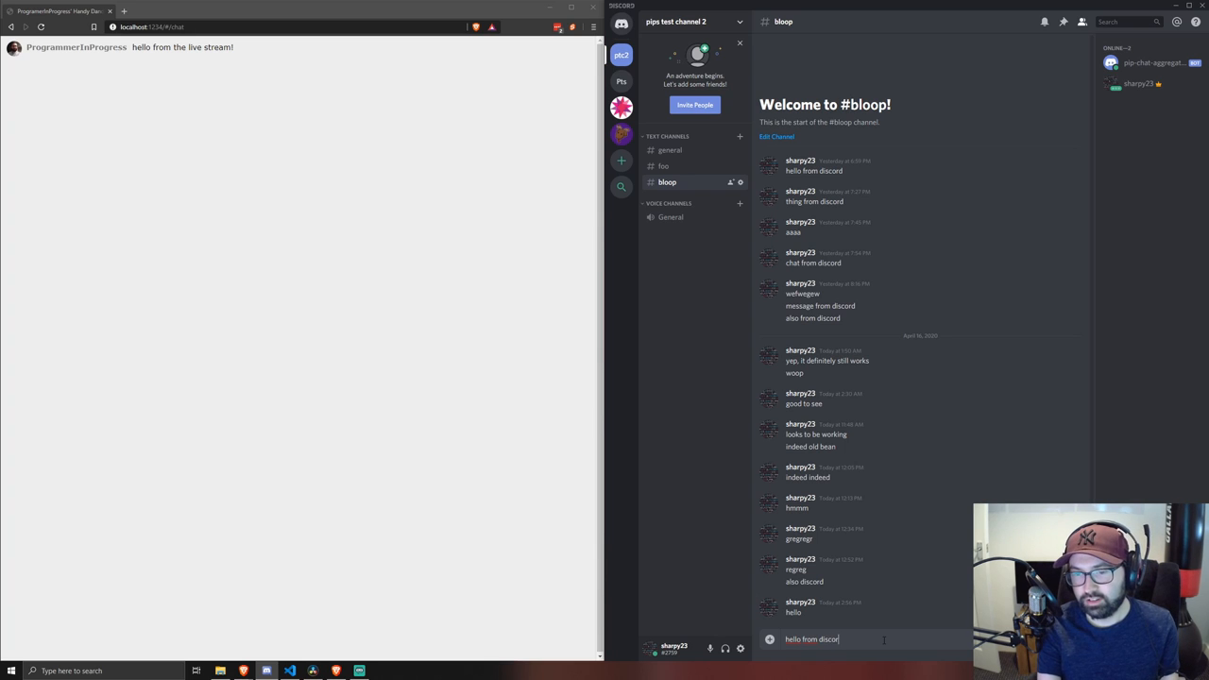
pyautogui.press('Enter')
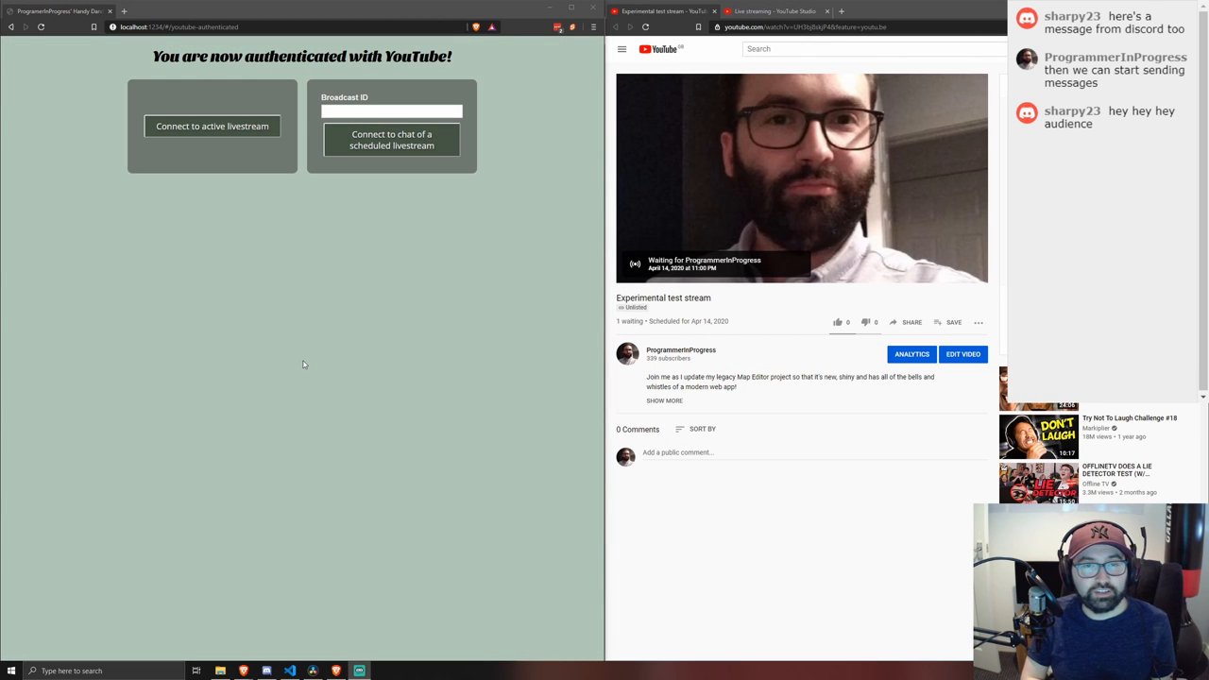
pyautogui.moveTo(370, 261)
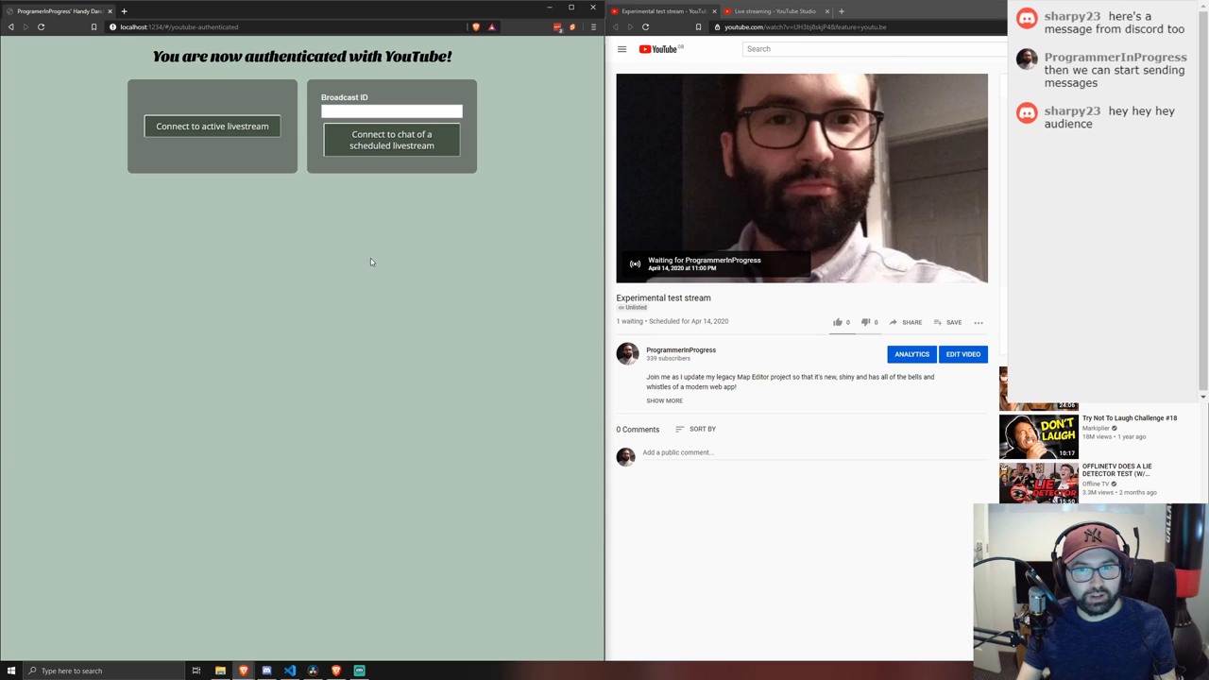
# Step: Connect to the scheduled Experimental test stream's chat using its video ID as Broadcast ID
pyautogui.click(389, 111)
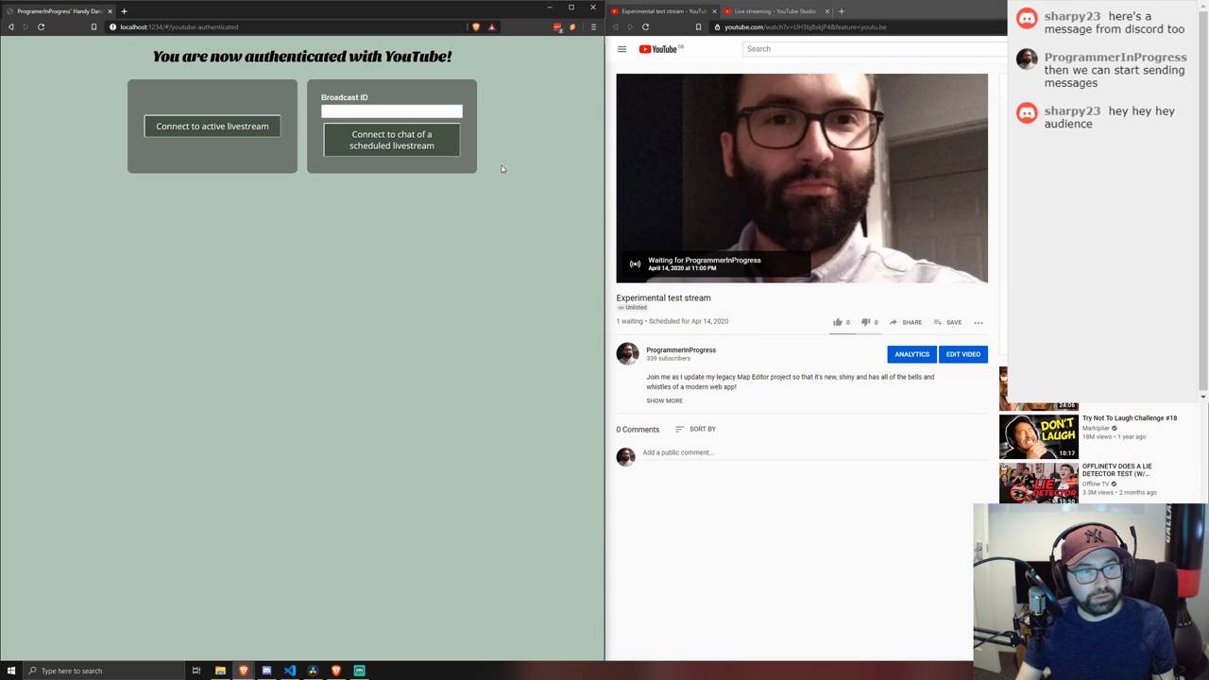
pyautogui.moveTo(731, 36)
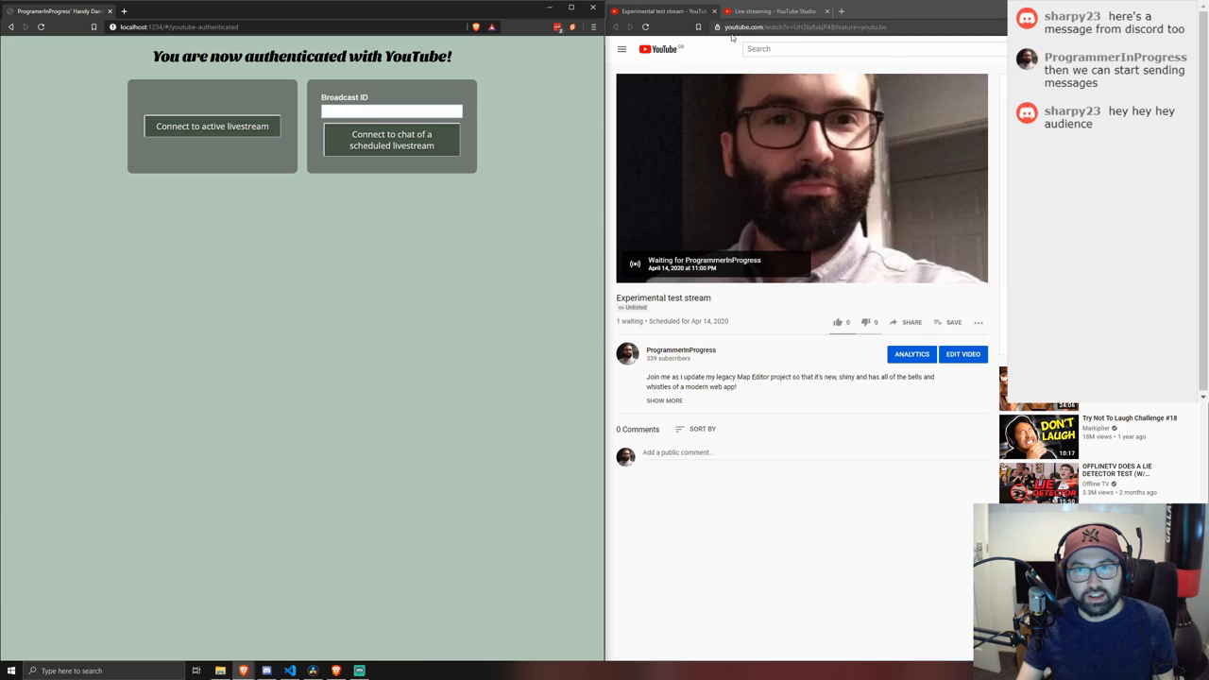
pyautogui.click(831, 26)
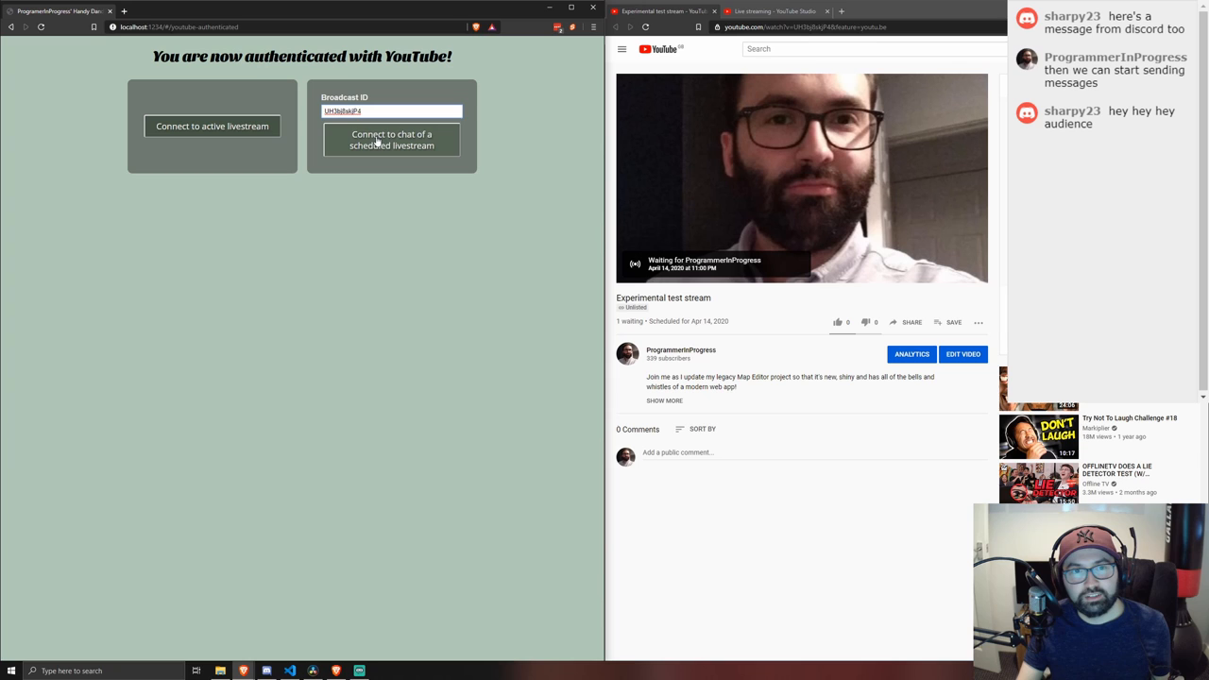
pyautogui.click(391, 140)
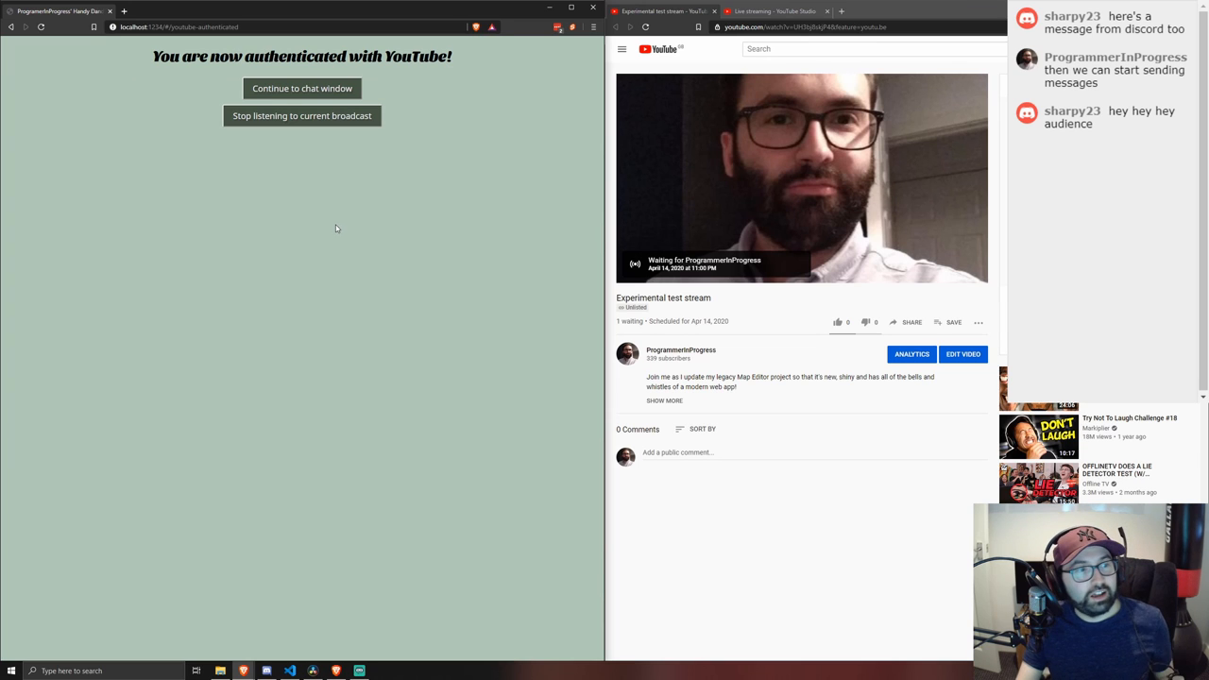
pyautogui.click(302, 89)
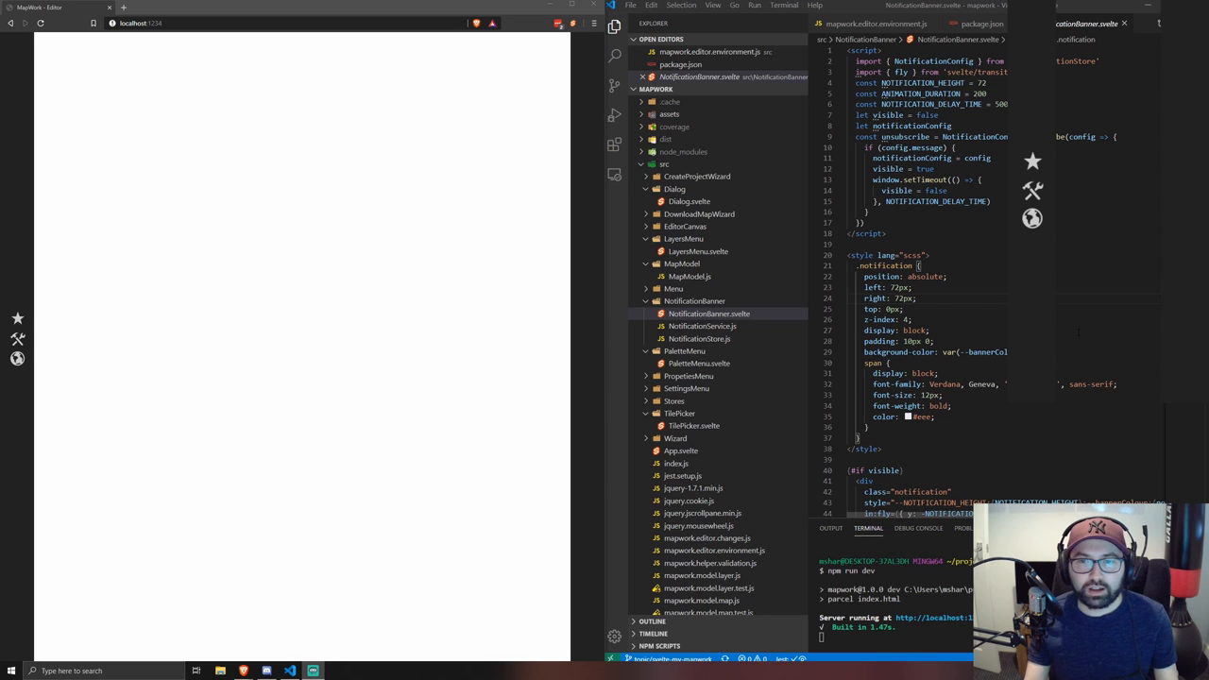
pyautogui.moveTo(699, 338)
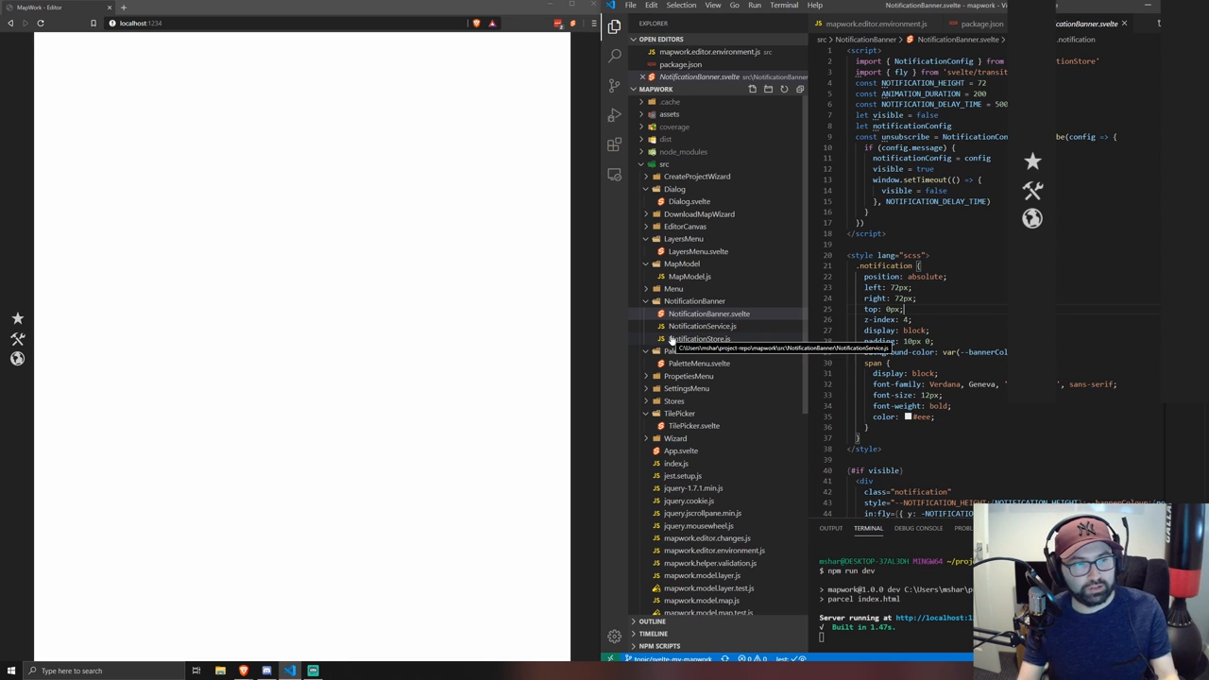
pyautogui.moveTo(682, 213)
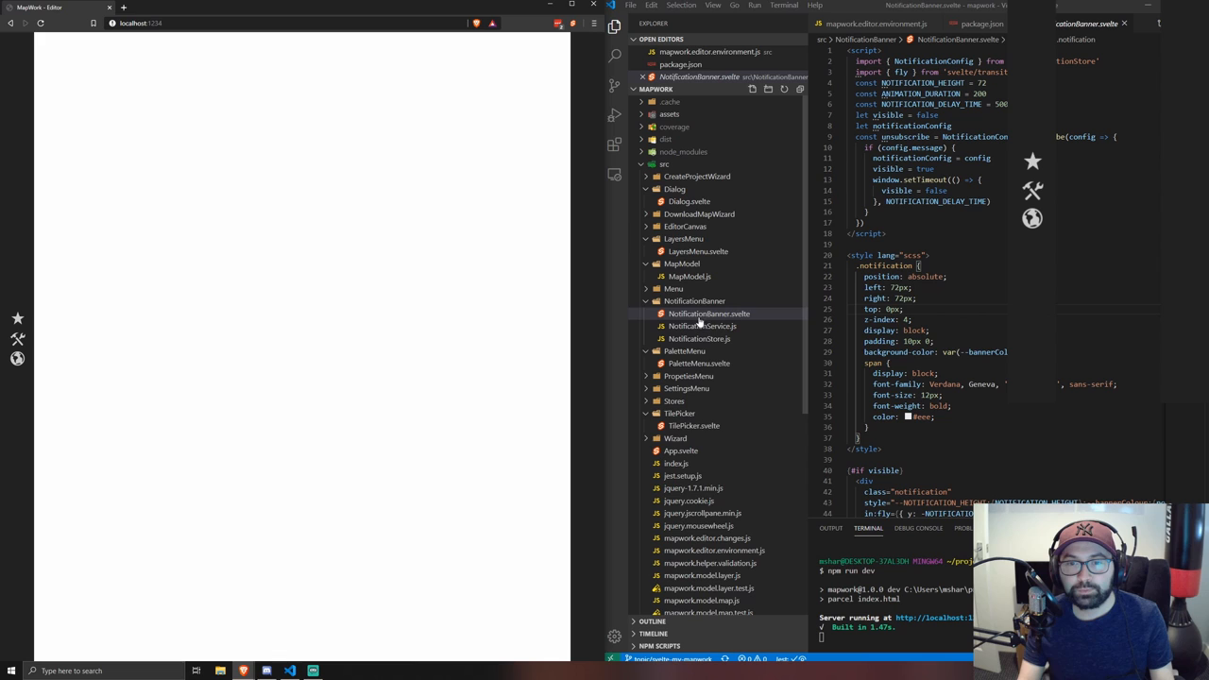
# Step: Bring App.svelte's dialog markup into view in the editor
pyautogui.click(710, 314)
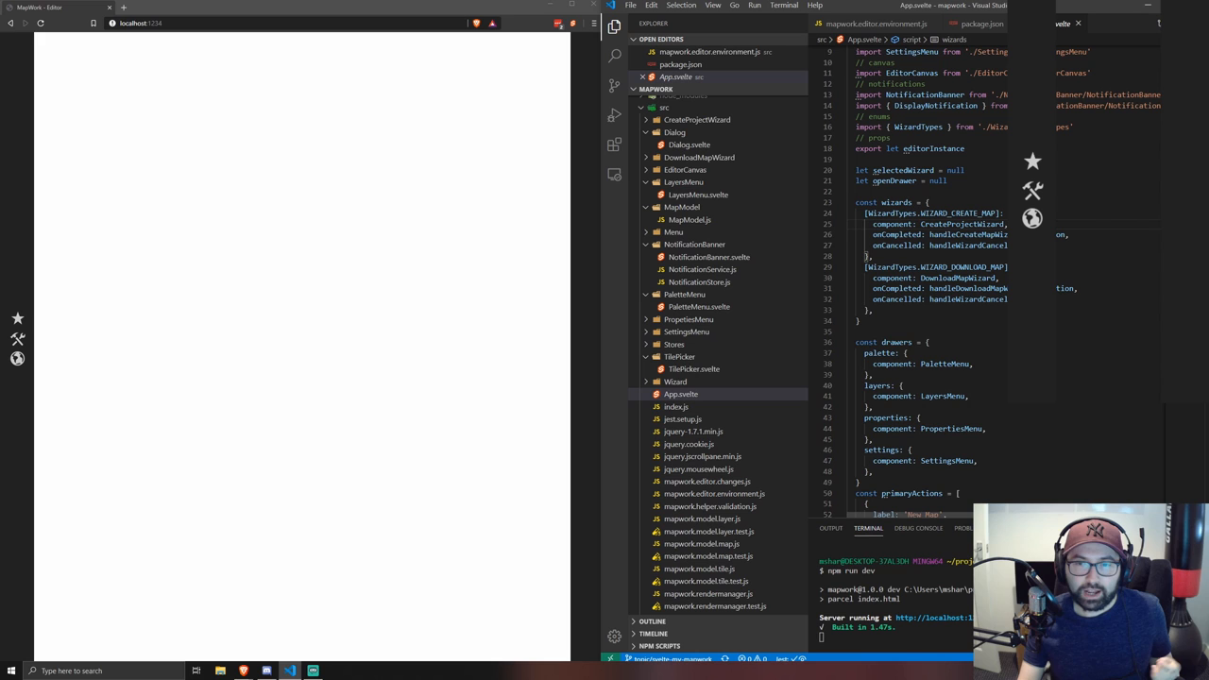
pyautogui.scroll(-3)
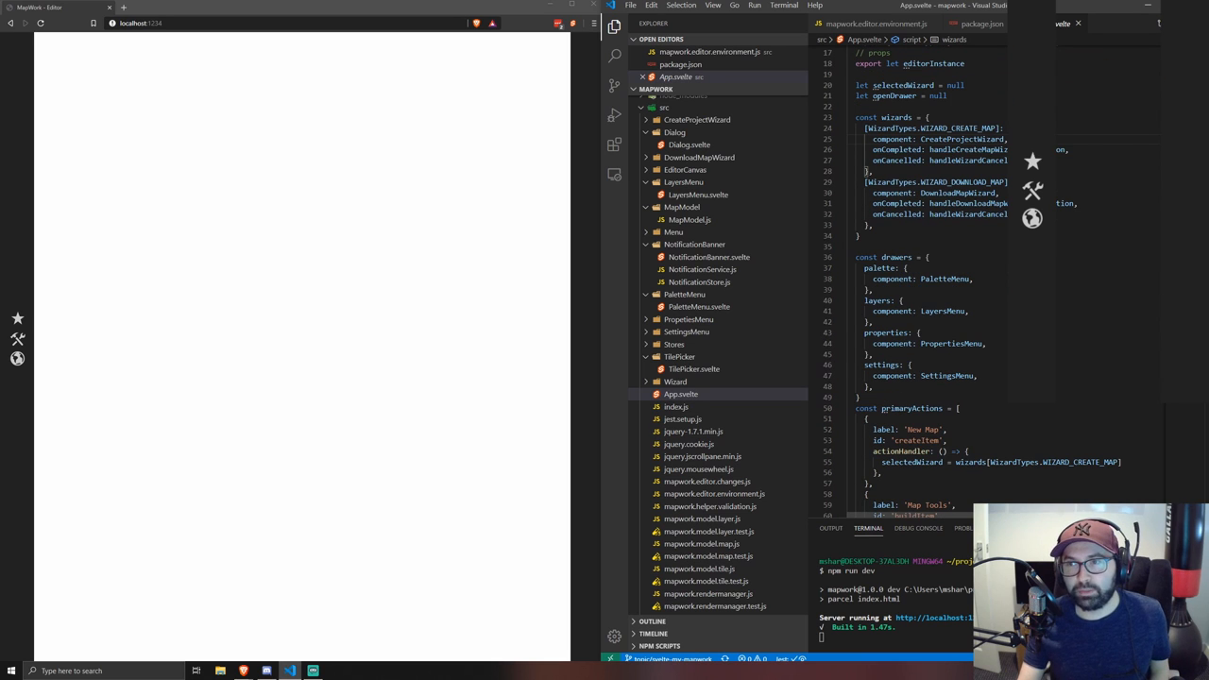
pyautogui.scroll(-3)
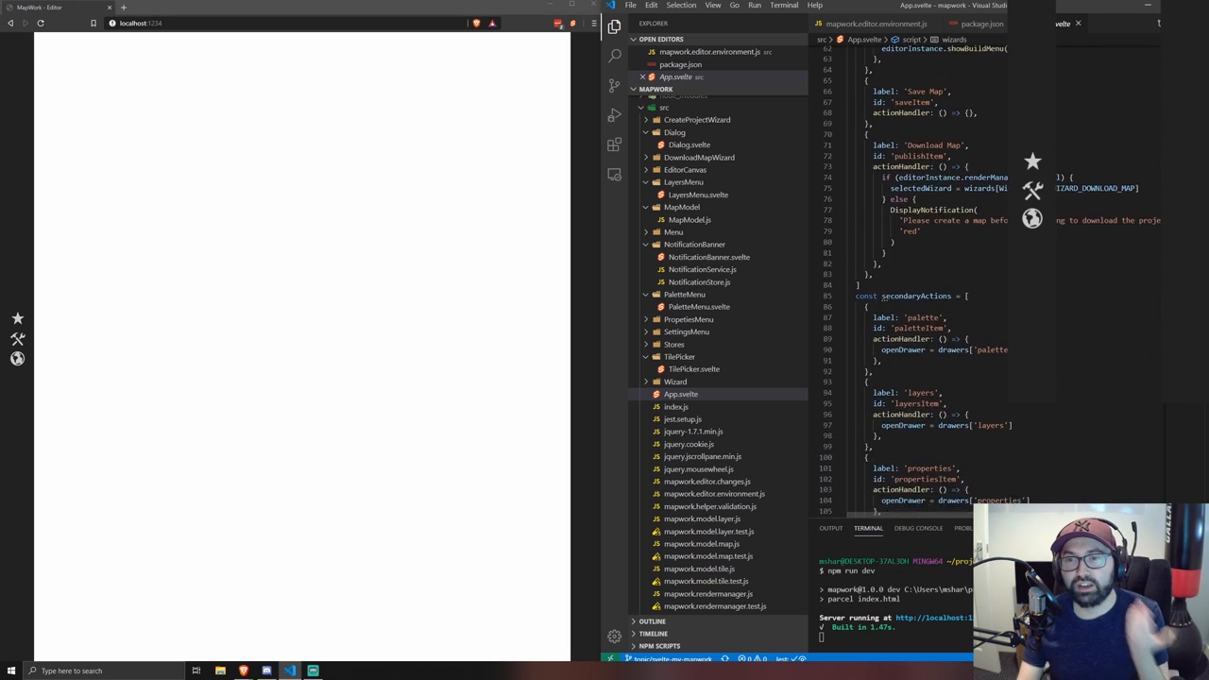
pyautogui.scroll(-3)
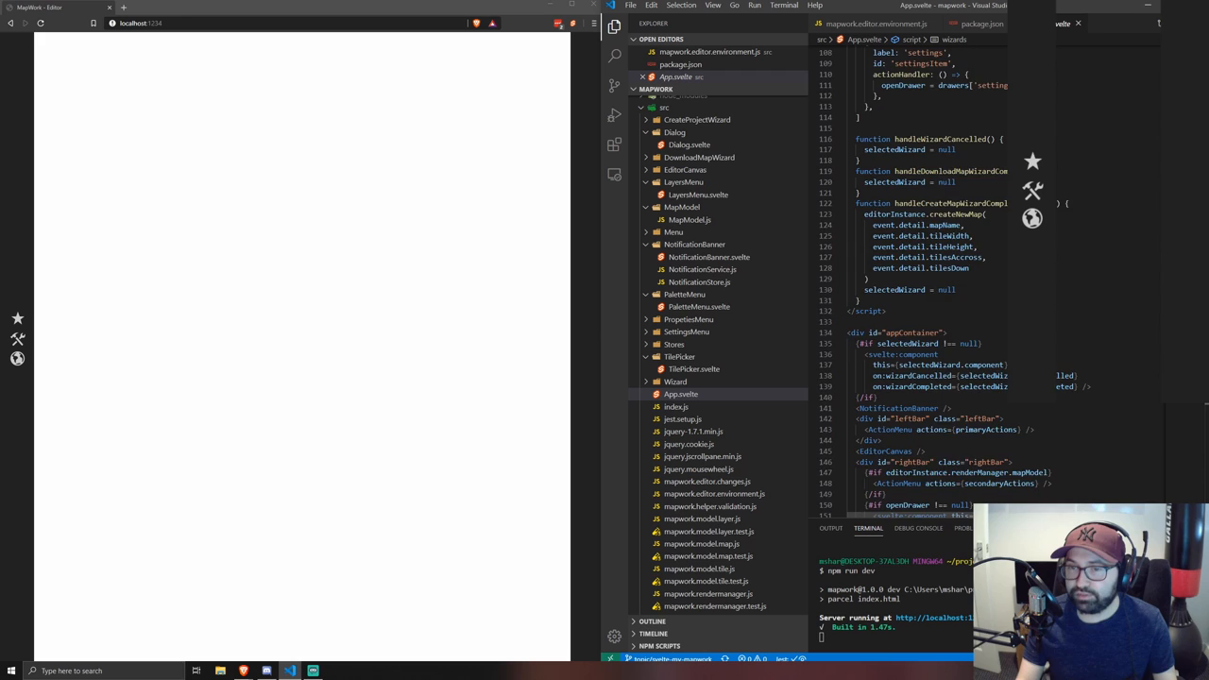
pyautogui.scroll(-3)
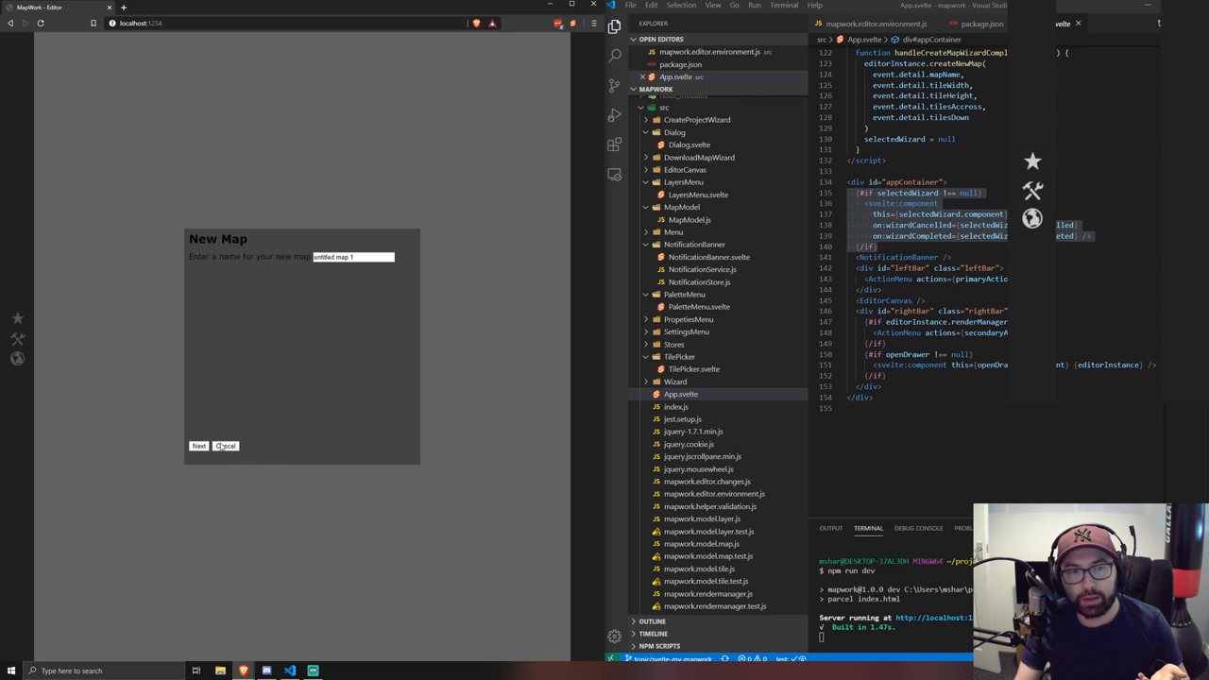
# Step: Create the new blank map in Mapwork and cancel the Export Map Bundle dialog
pyautogui.click(197, 446)
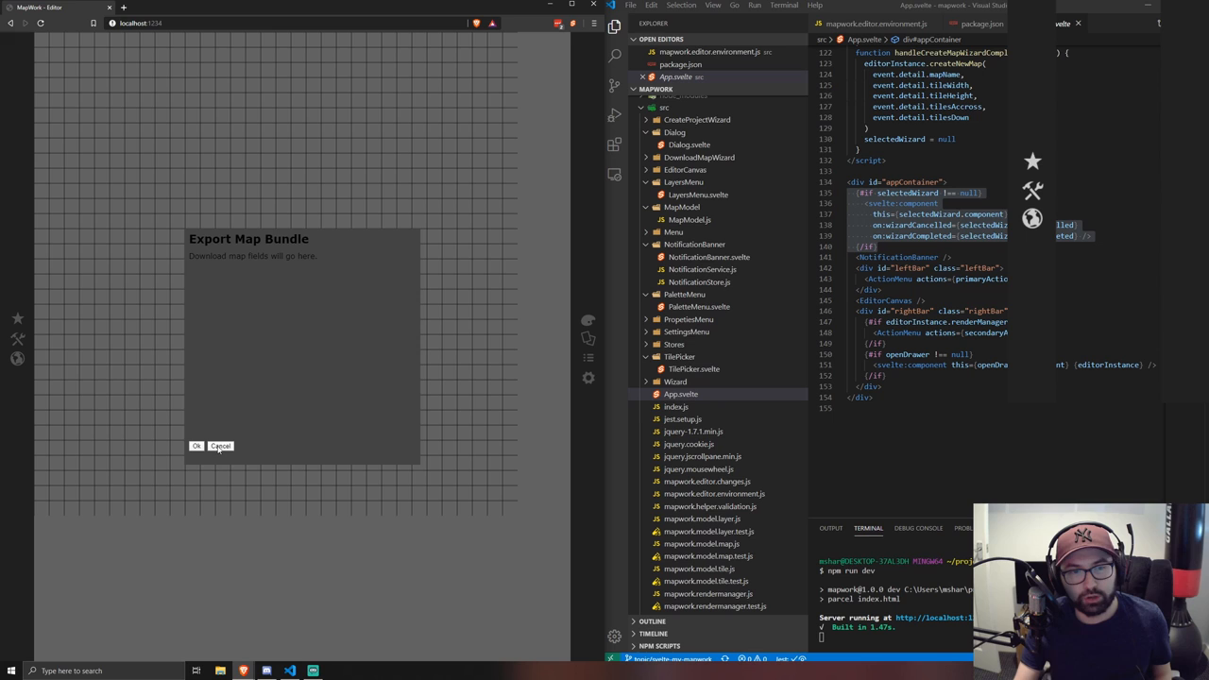
pyautogui.moveTo(518, 236)
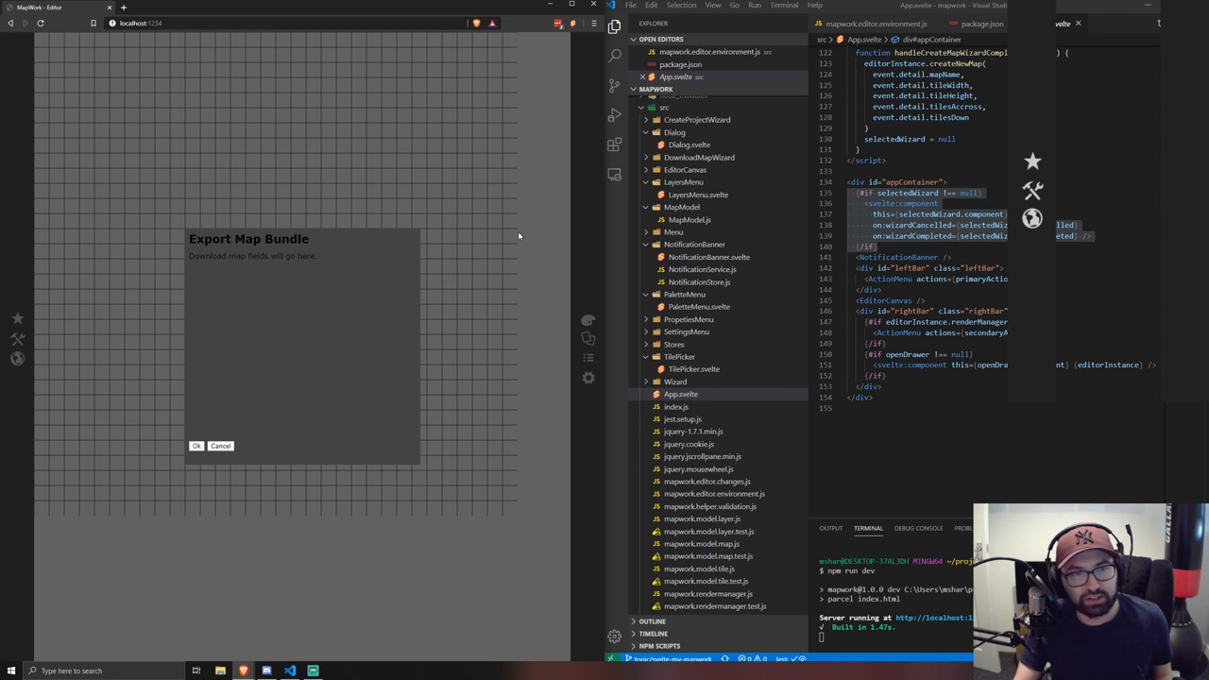
pyautogui.click(220, 446)
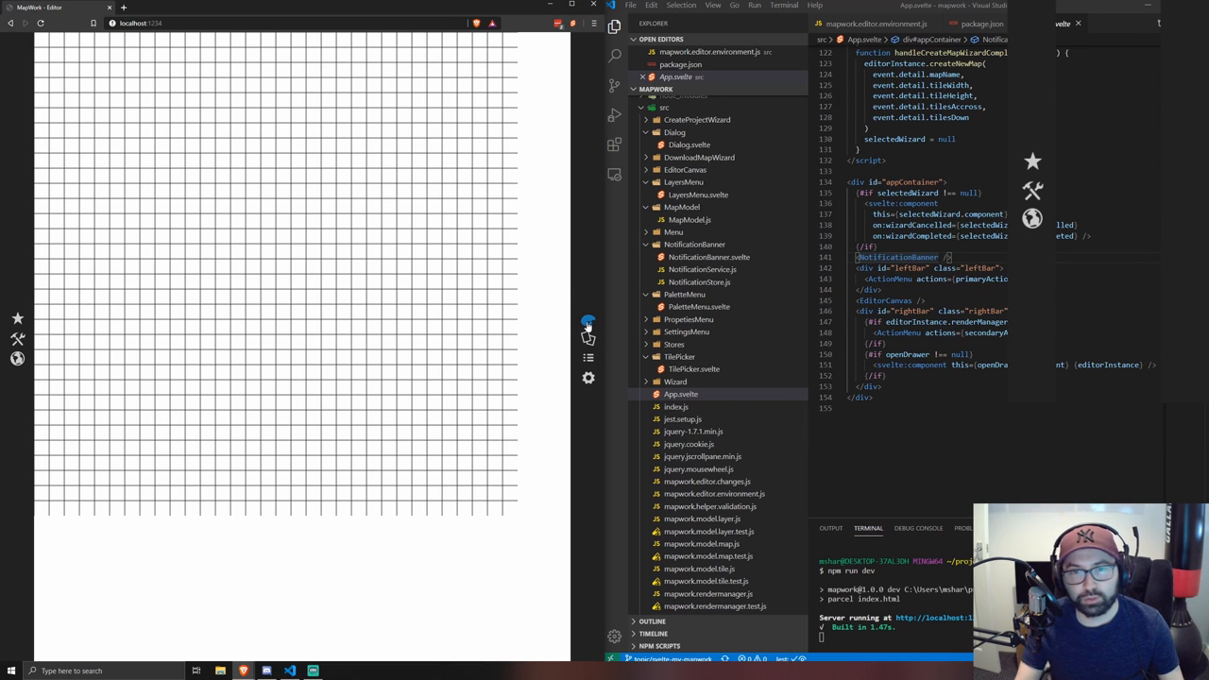
# Step: Show the tile palette, choose a drawing tool and paint ground, foliage and white tiles on the grid
pyautogui.click(588, 339)
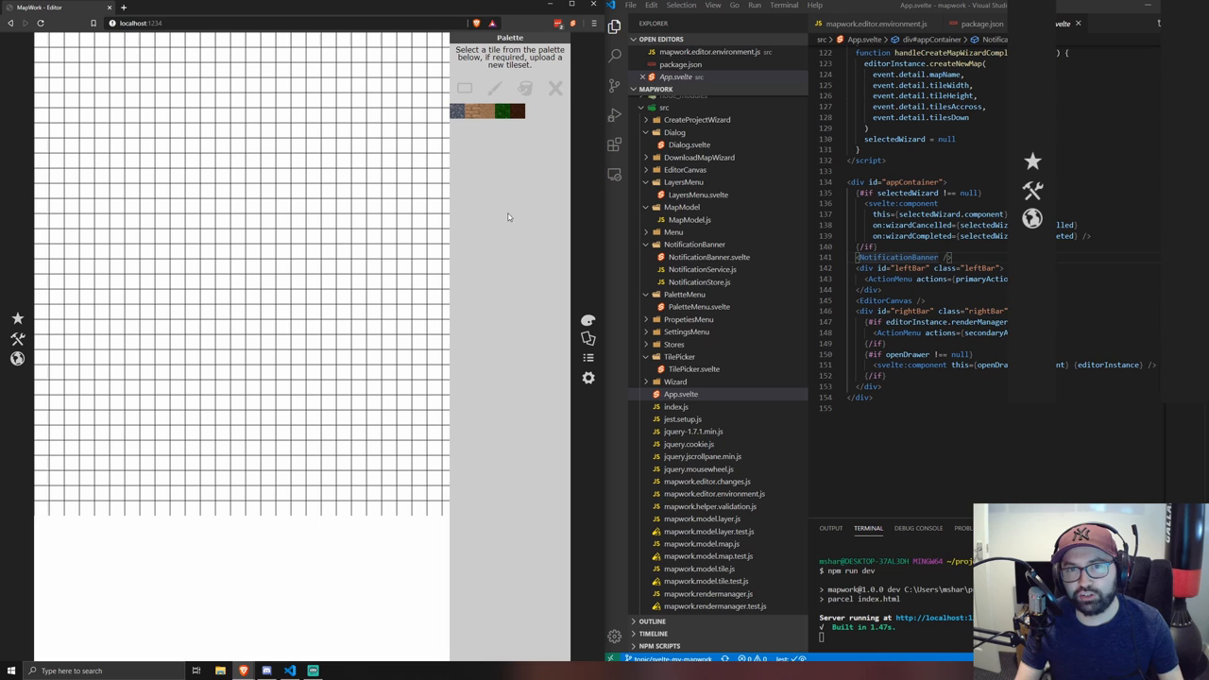
pyautogui.moveTo(612, 343)
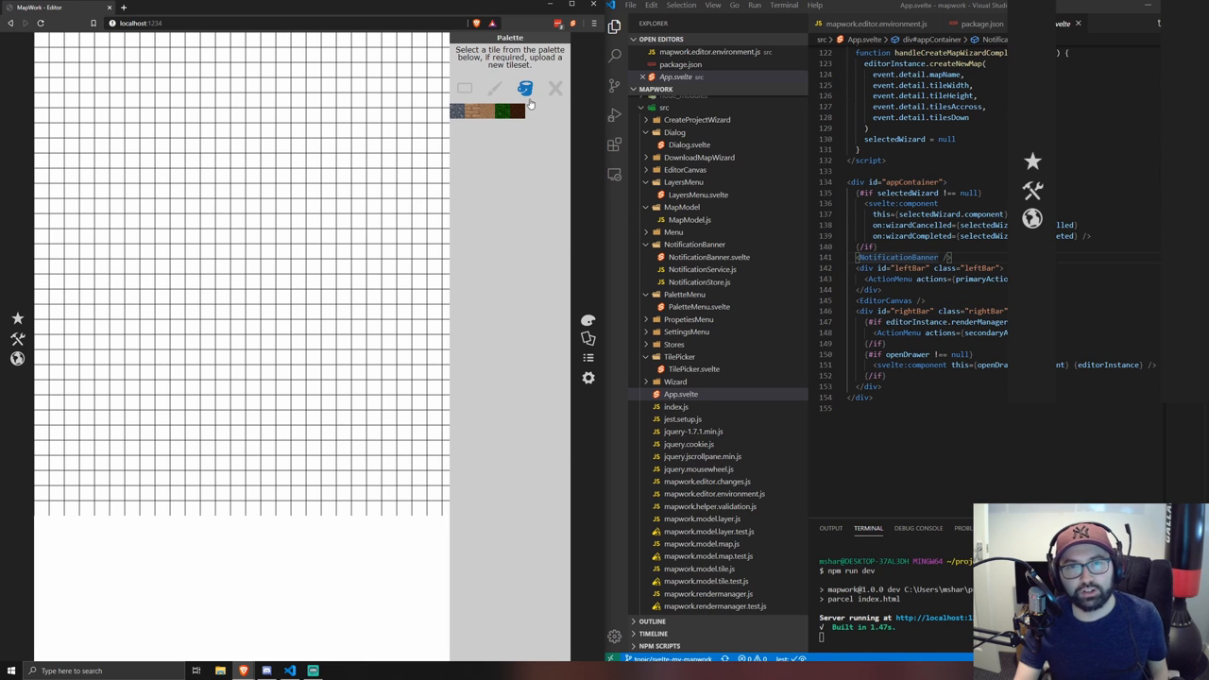
pyautogui.click(495, 89)
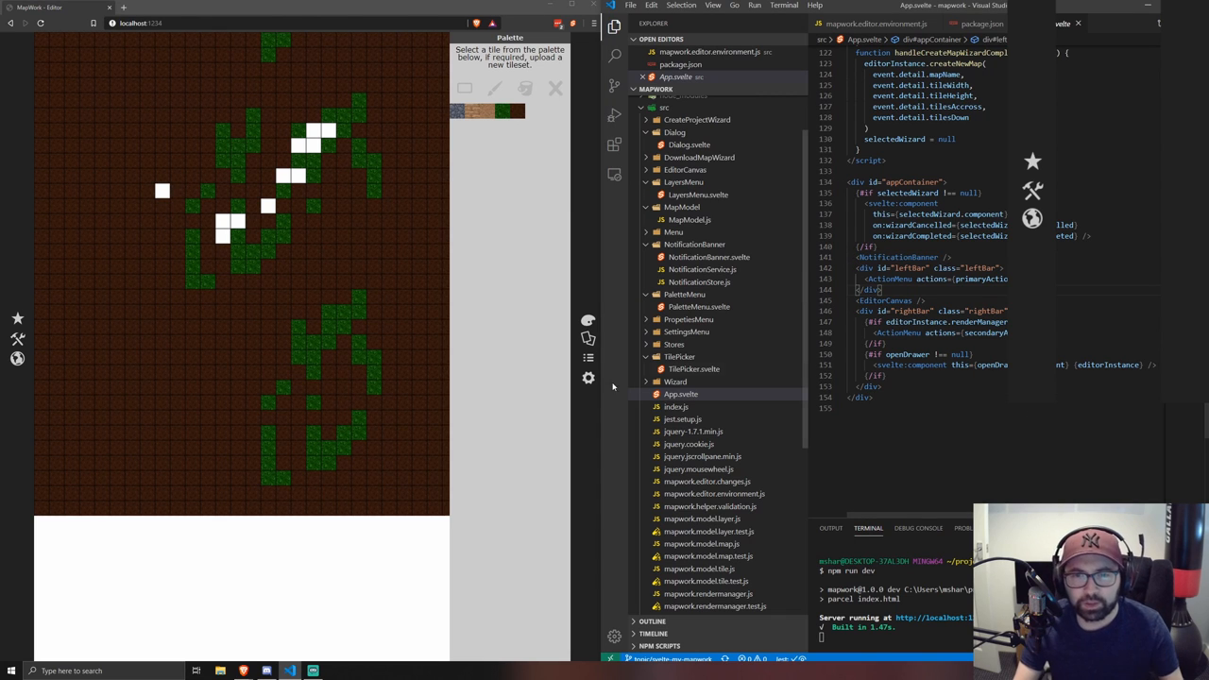
pyautogui.click(684, 287)
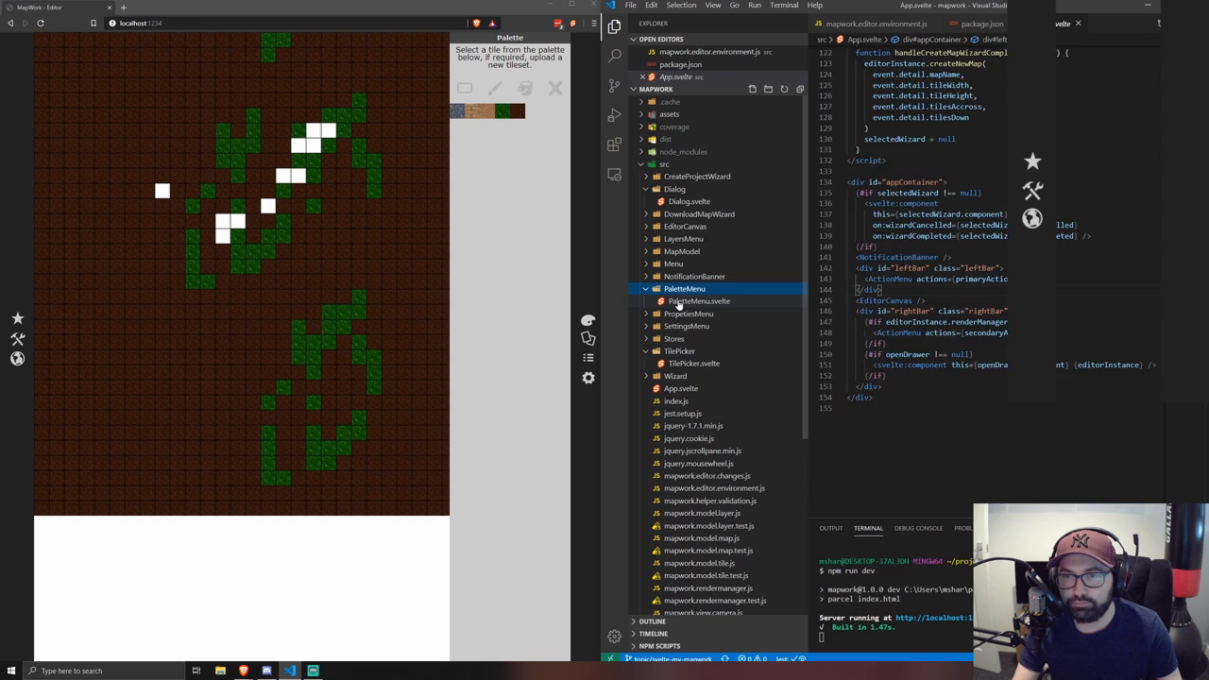
# Step: Review mapworkeditor.environment.js through Init, BindEvent and the keydown jQuery handlers
pyautogui.click(699, 300)
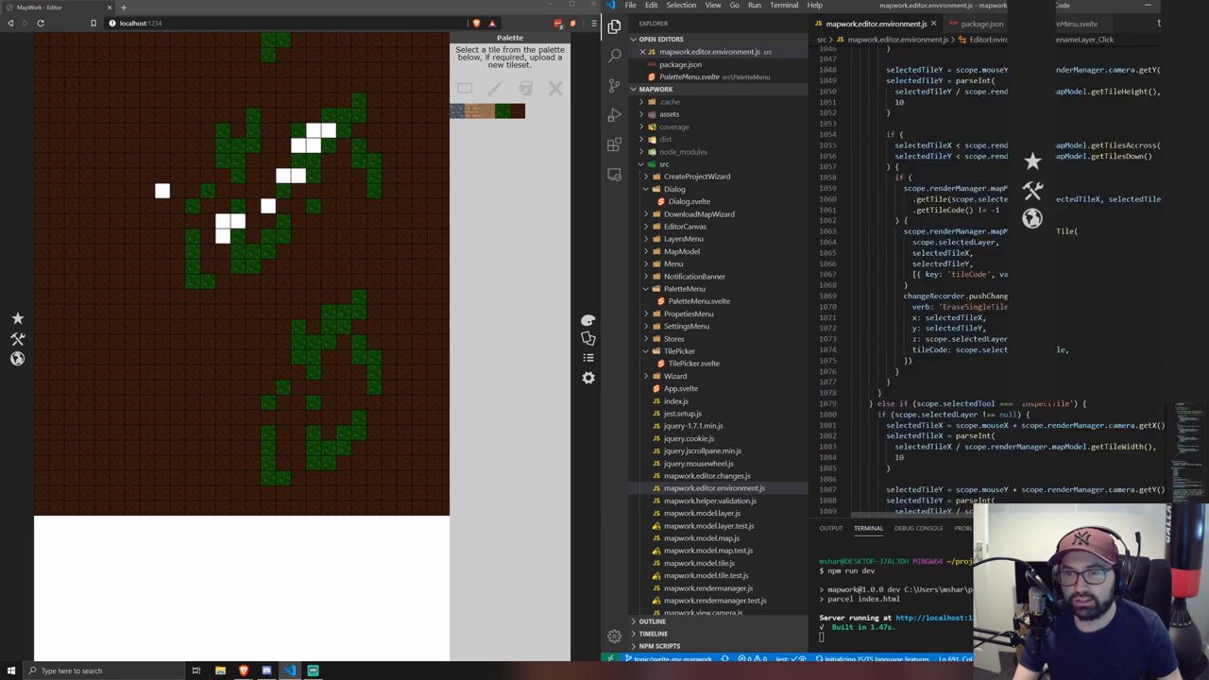
pyautogui.scroll(-3)
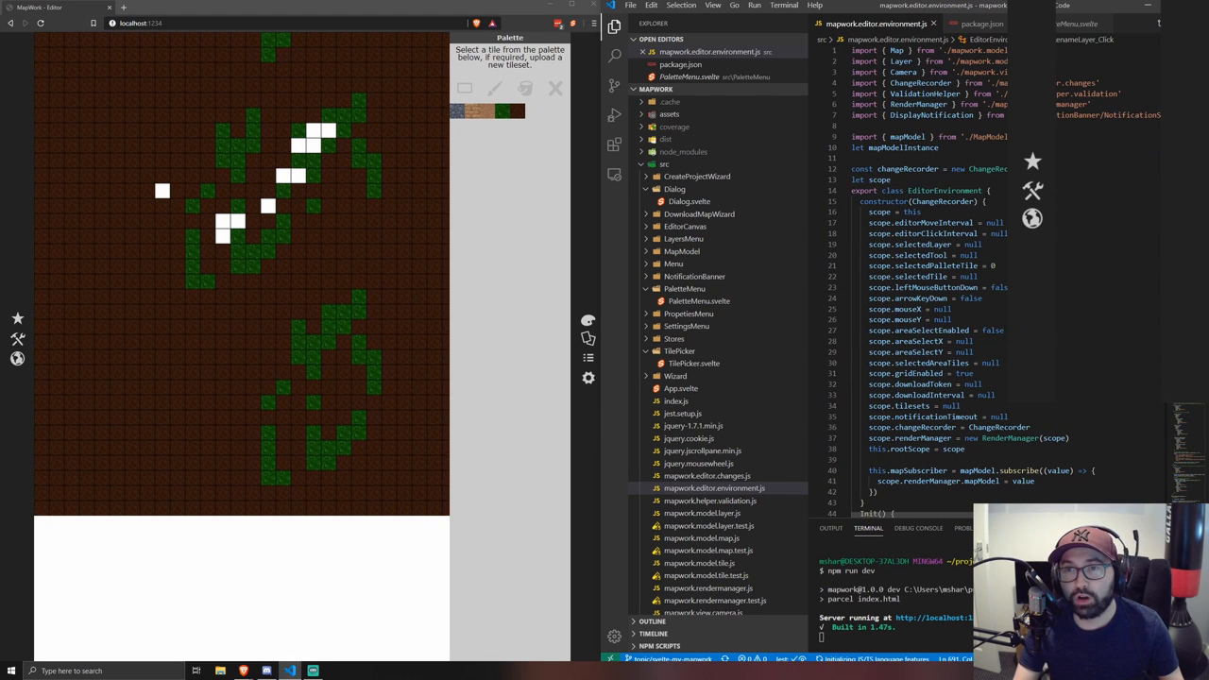
pyautogui.scroll(-3)
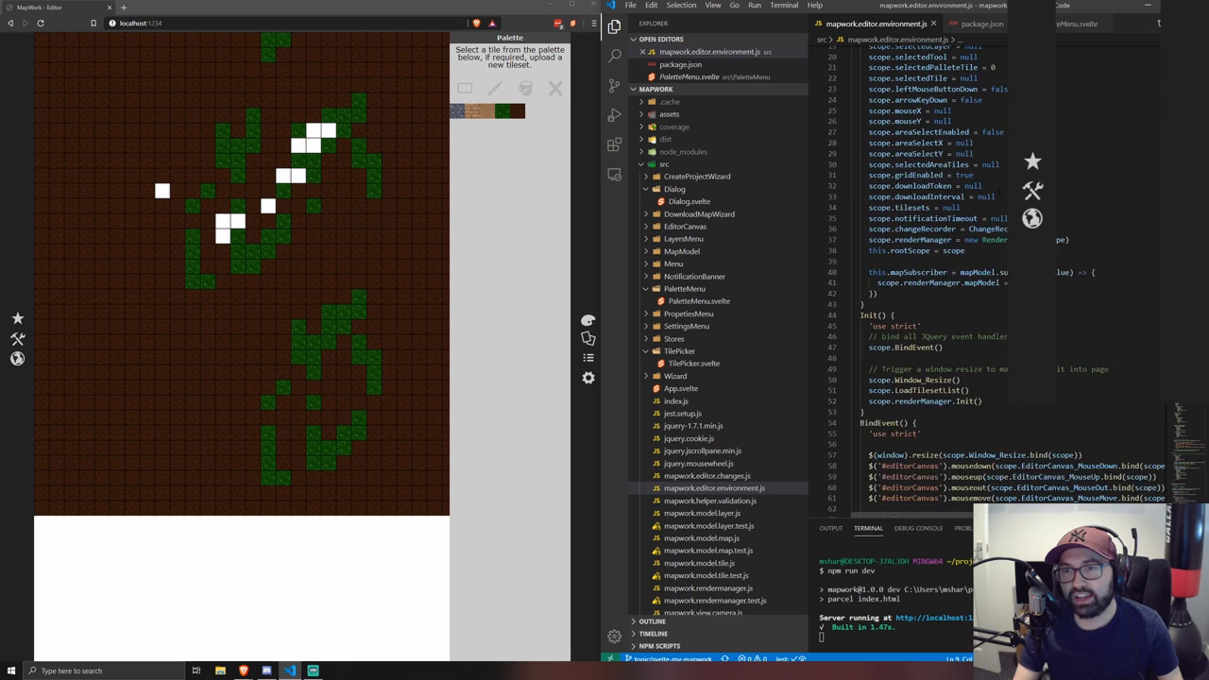
pyautogui.scroll(-3)
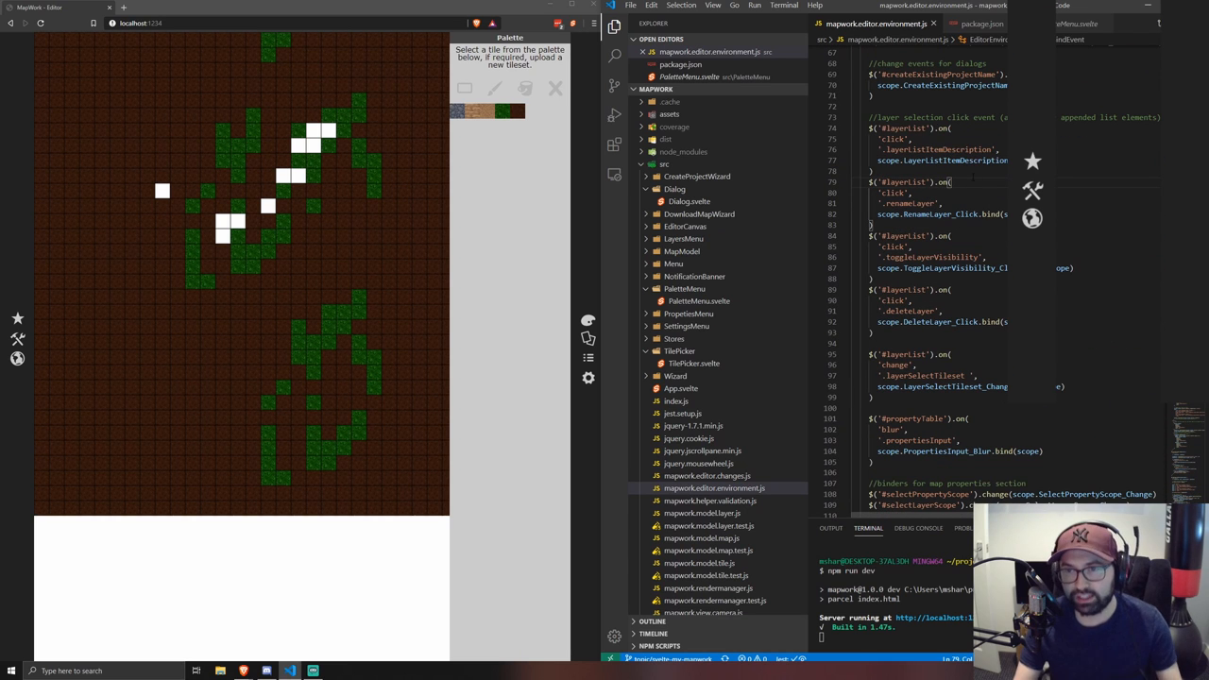
pyautogui.scroll(-3)
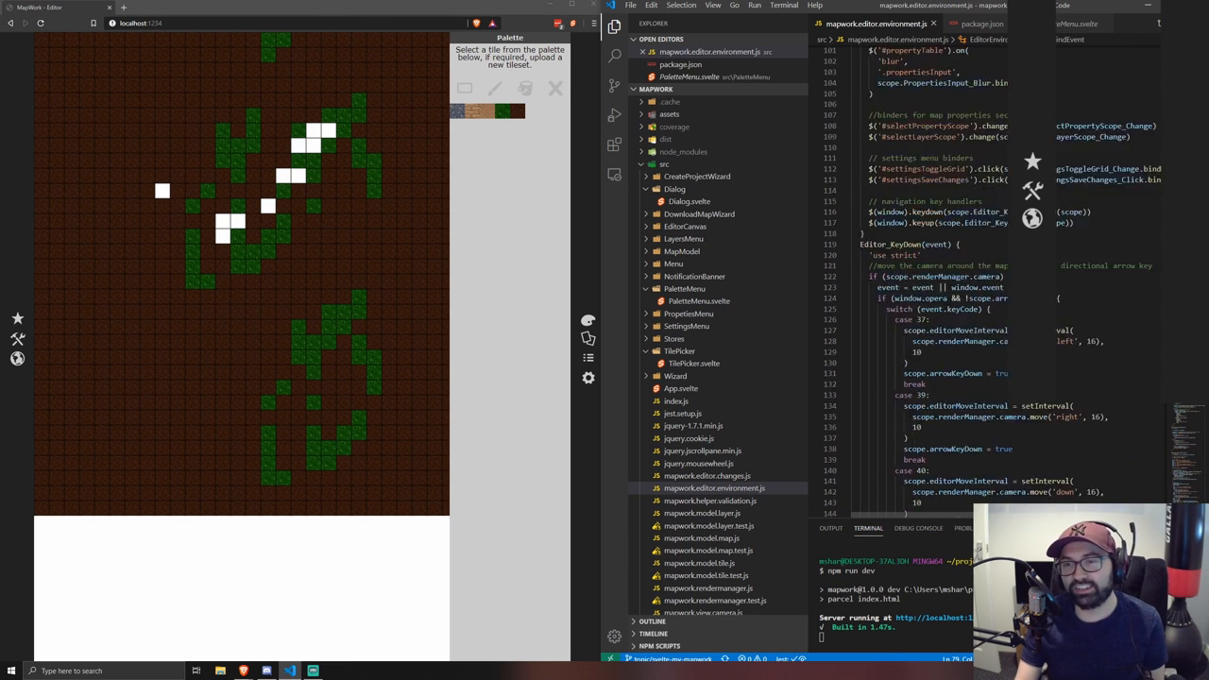
pyautogui.scroll(-3)
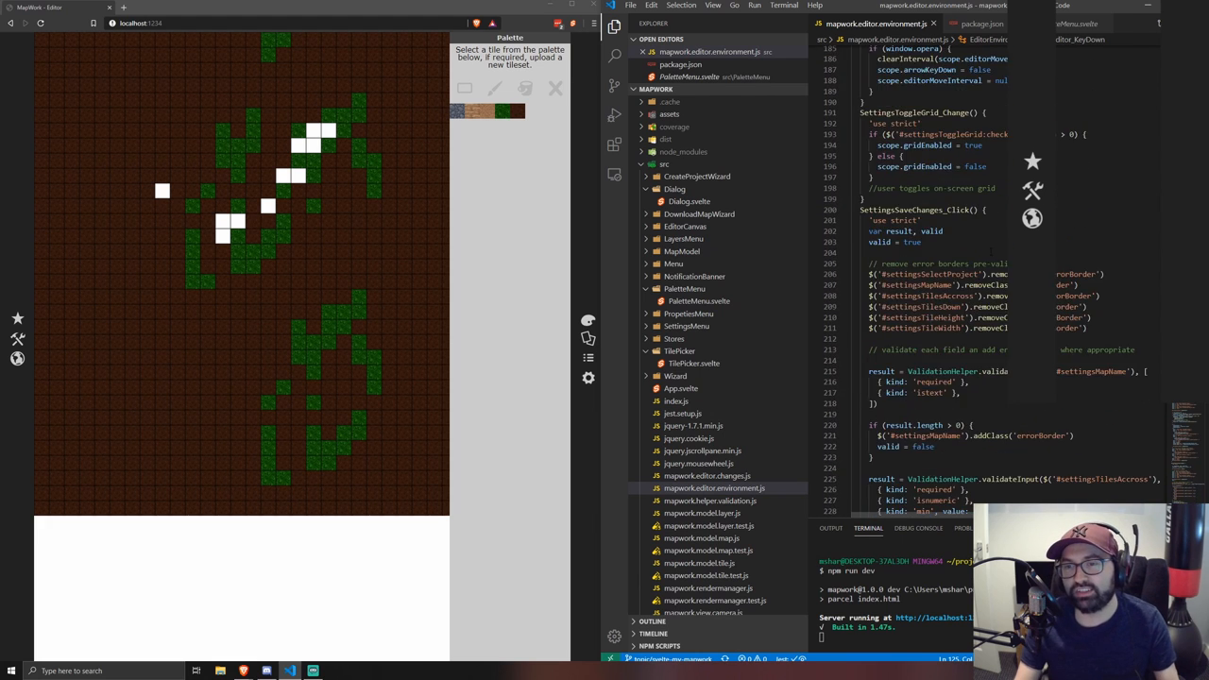
pyautogui.scroll(-3)
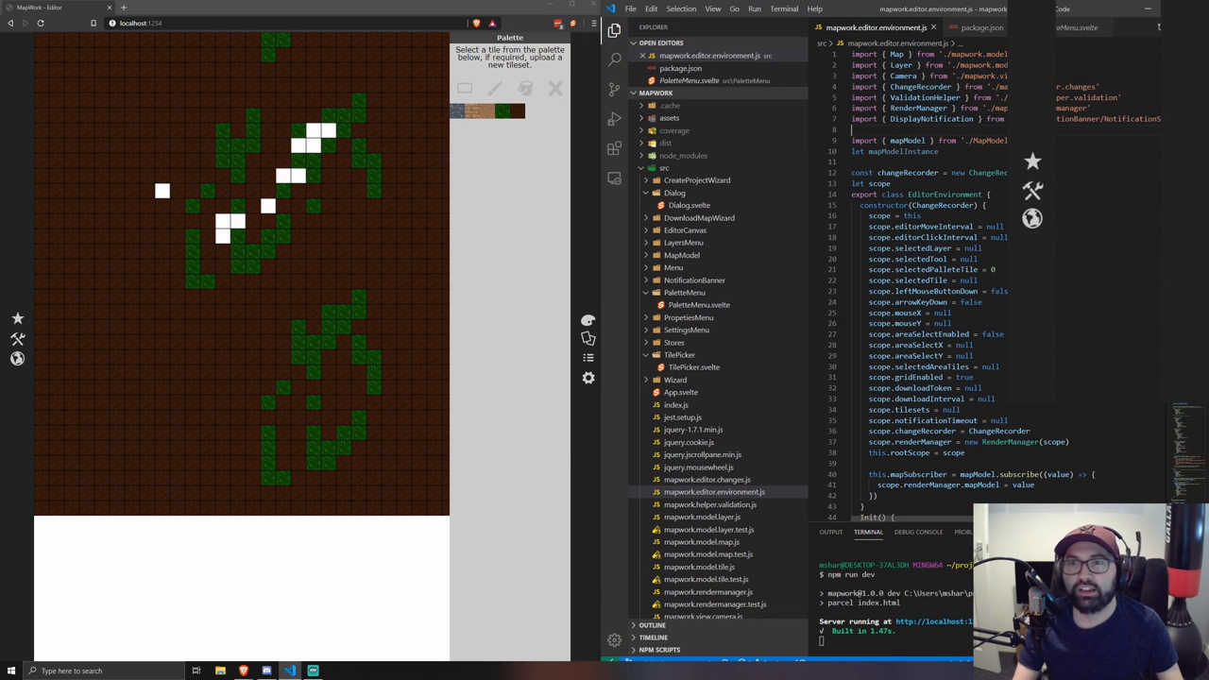
pyautogui.scroll(-3)
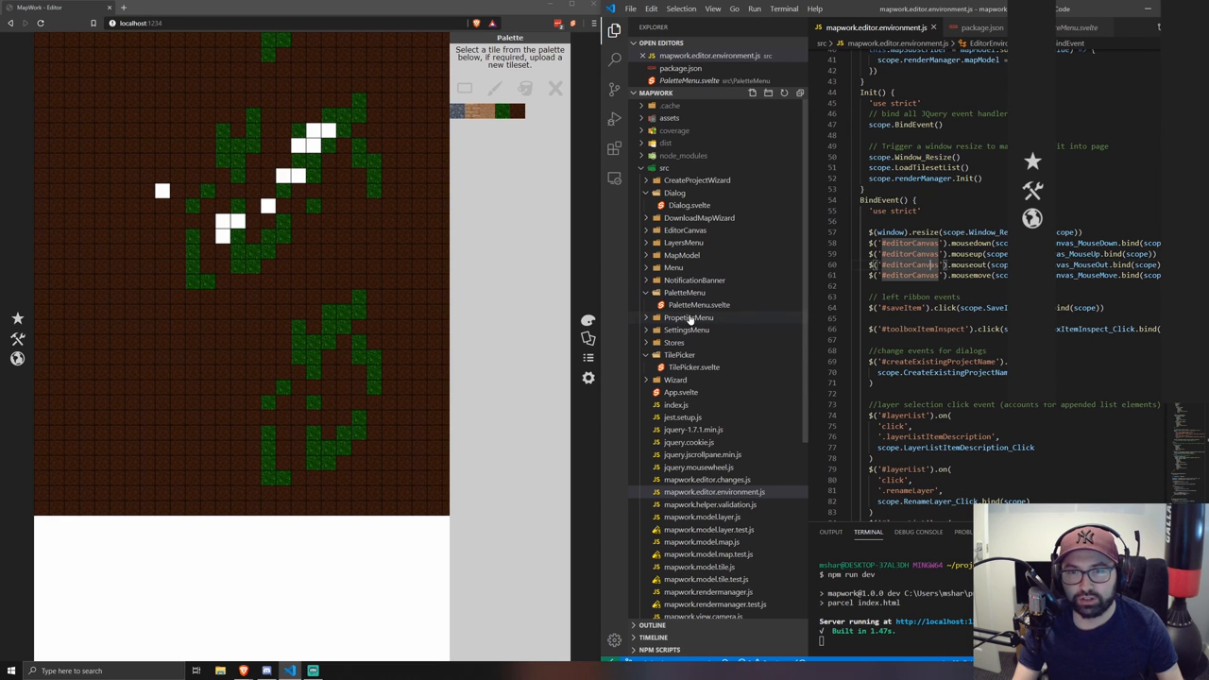
pyautogui.moveTo(699, 306)
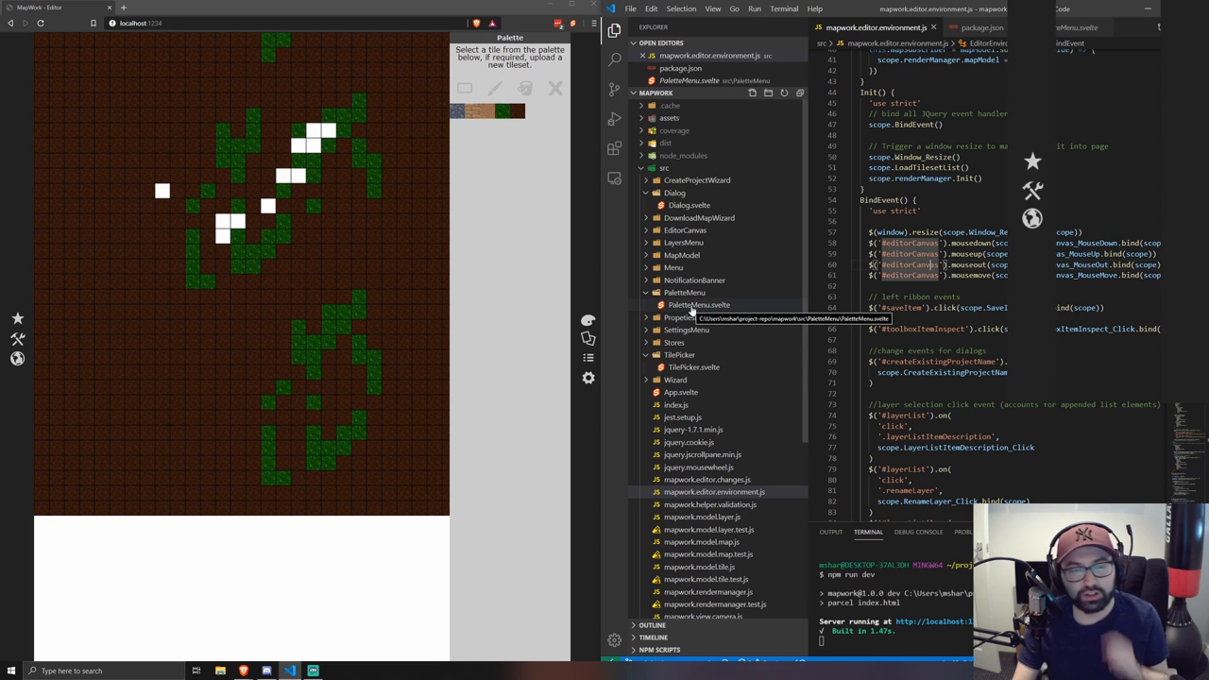
# Step: View PaletteMenu.svelte, then TilePicker.svelte with its canvas click handler and onMount resizing
pyautogui.click(701, 305)
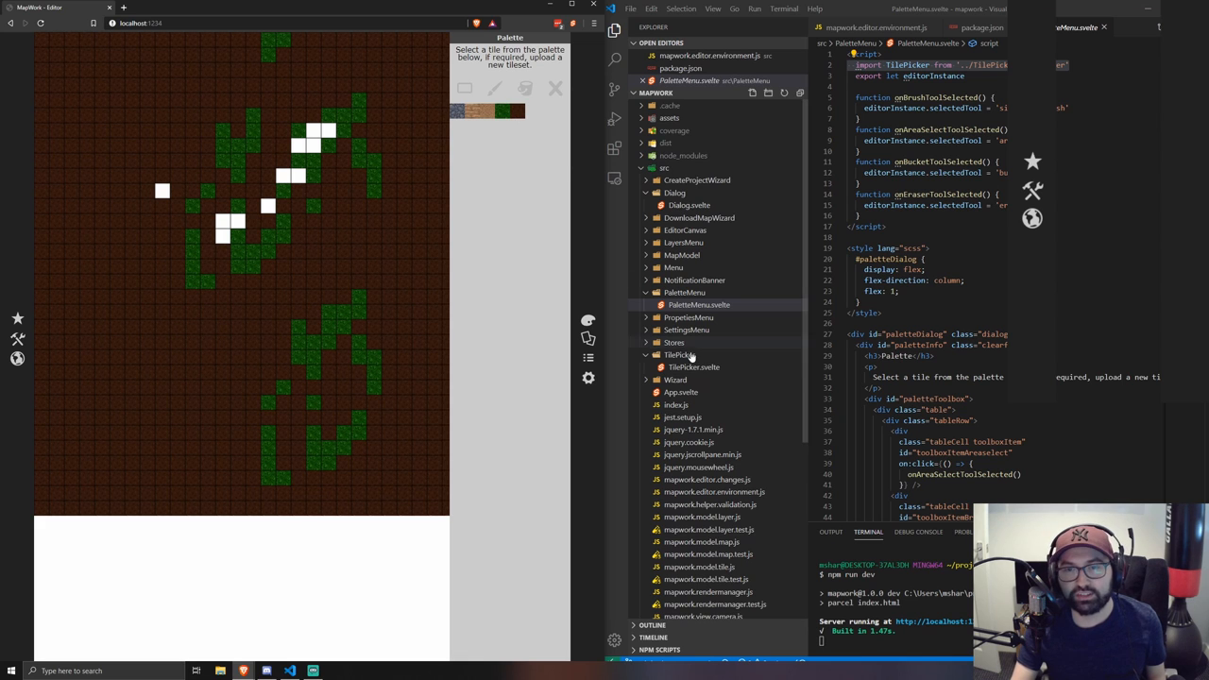
pyautogui.click(691, 367)
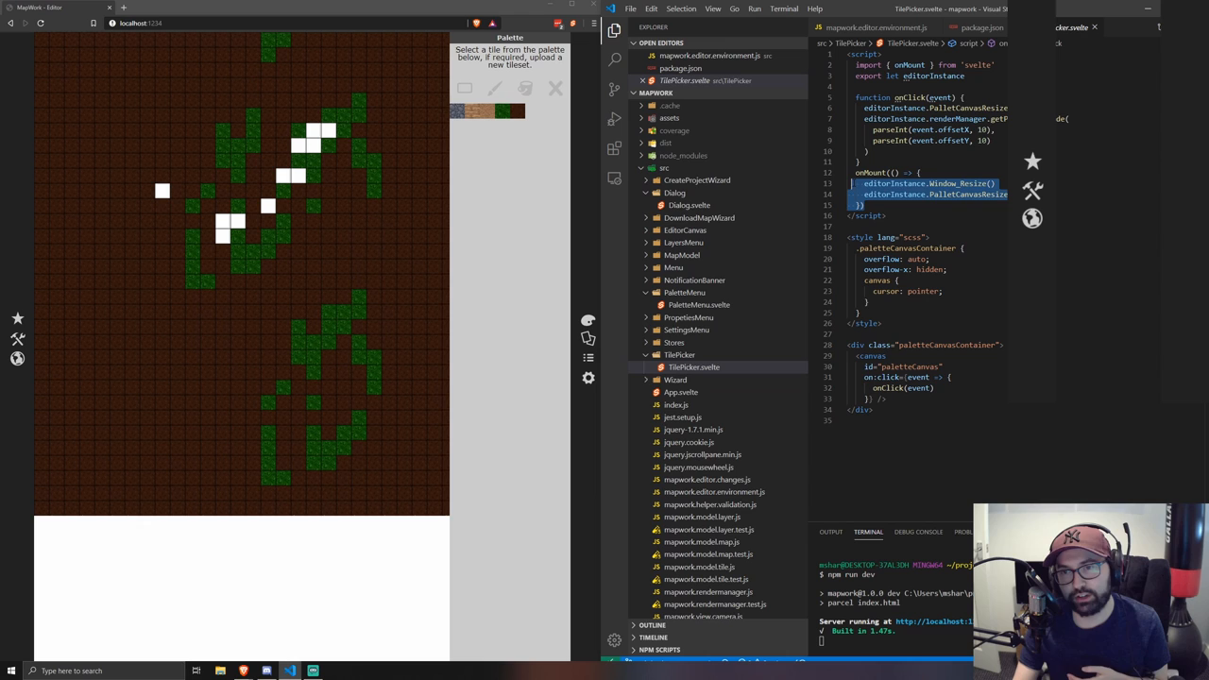
# Step: Return to PaletteMenu.svelte's tool-selection functions and palette dialog markup
pyautogui.click(696, 304)
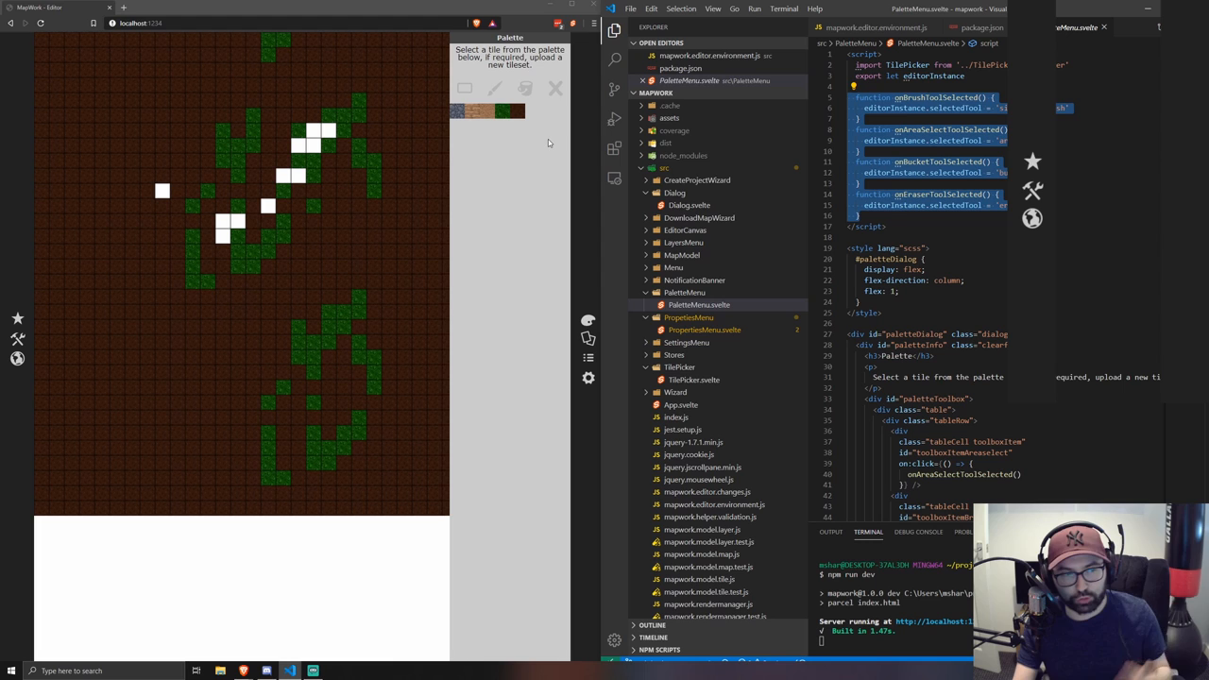
pyautogui.moveTo(586, 338)
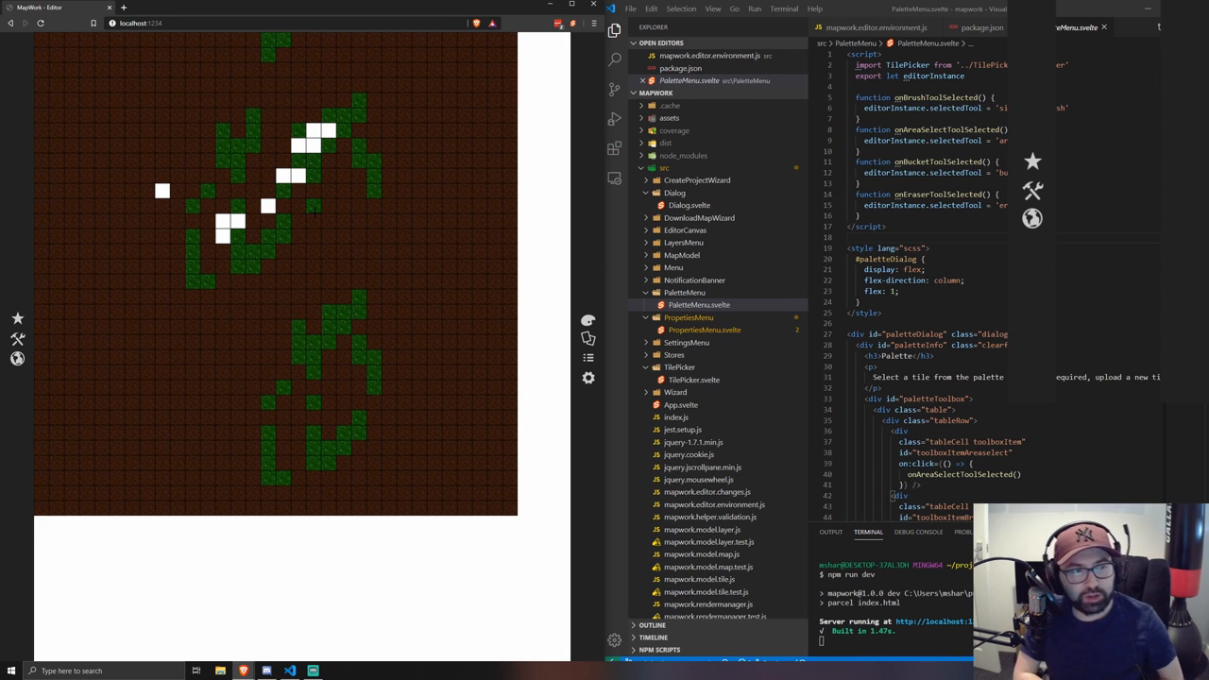
pyautogui.moveTo(588, 336)
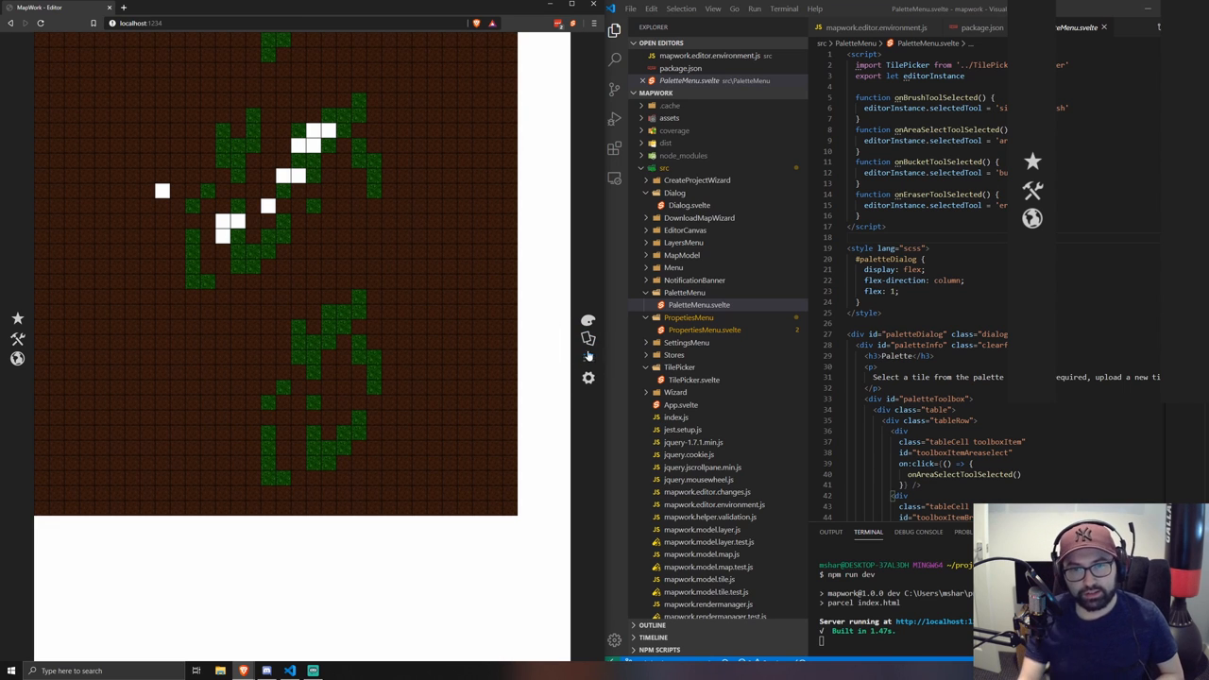
pyautogui.moveTo(588, 357)
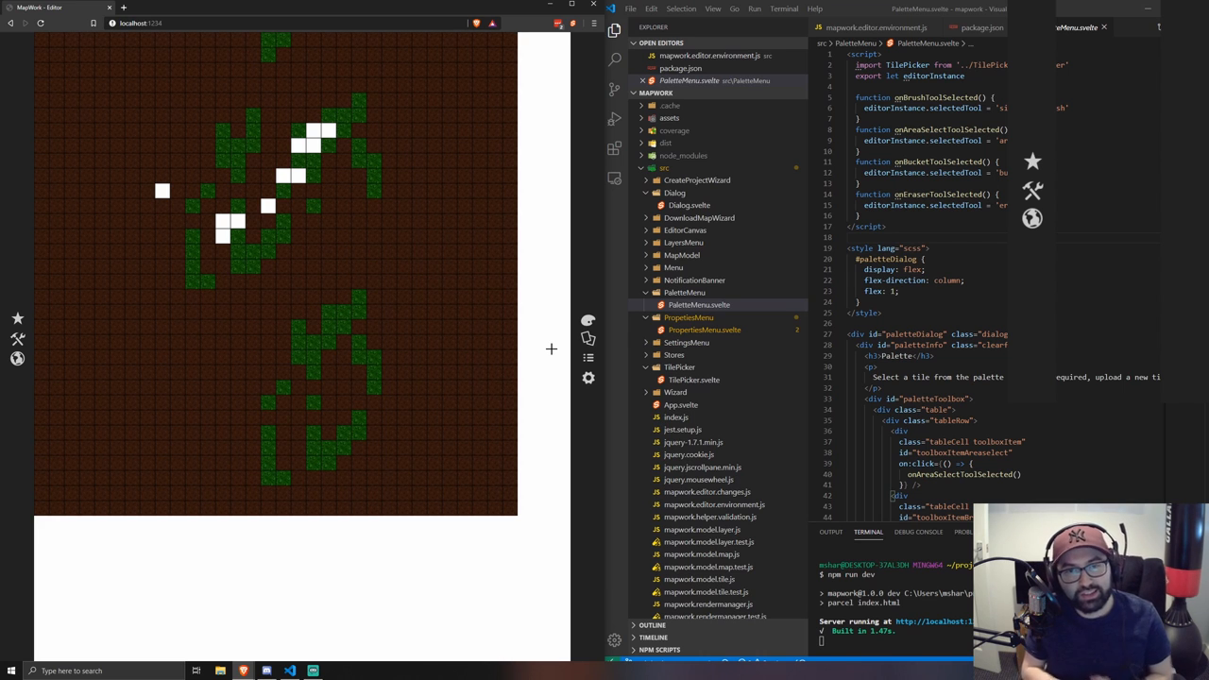
# Step: Hide the Palette panel so the map fills Mapwork's editor area
pyautogui.click(704, 329)
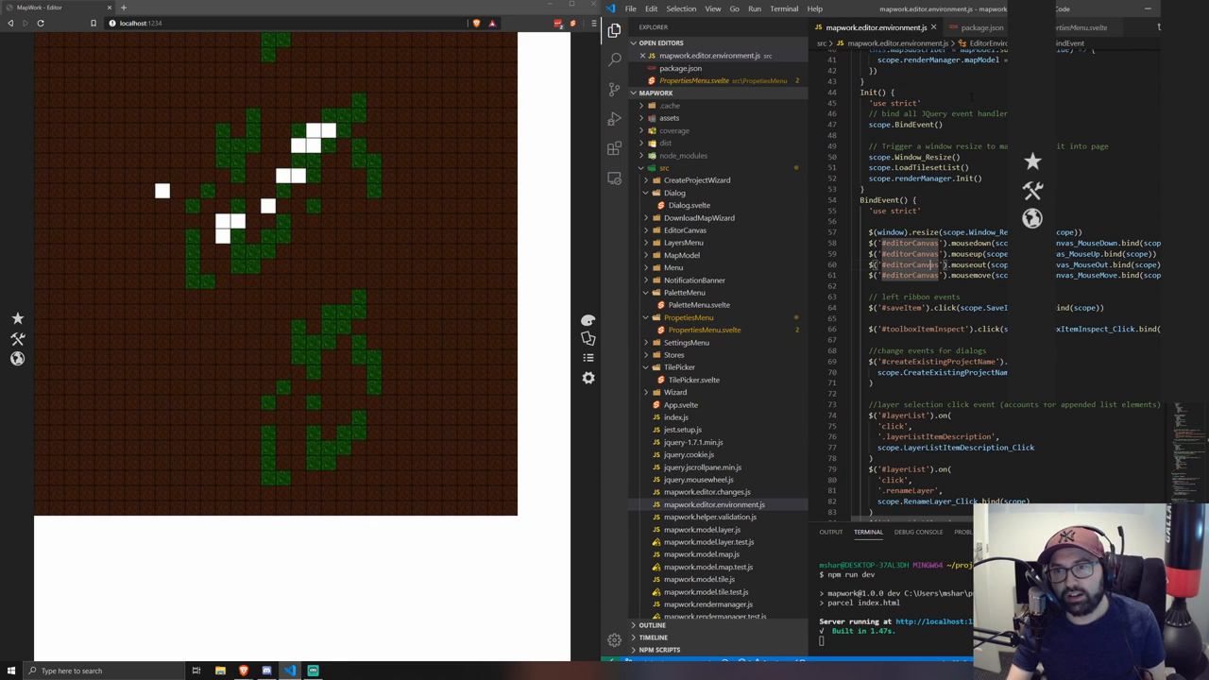
# Step: Scroll mapworkeditor.environment.js down to the Editor_KeyDown arrow-key camera switch near Editor_KeyUp
pyautogui.scroll(-3)
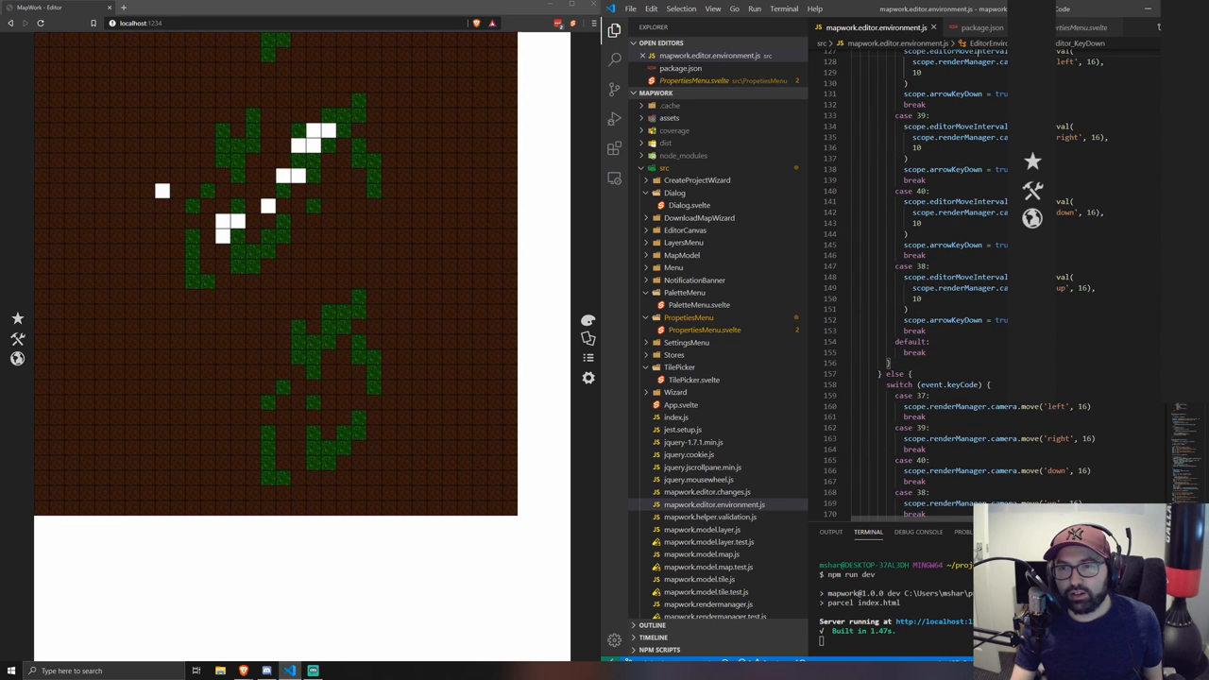
pyautogui.scroll(-3)
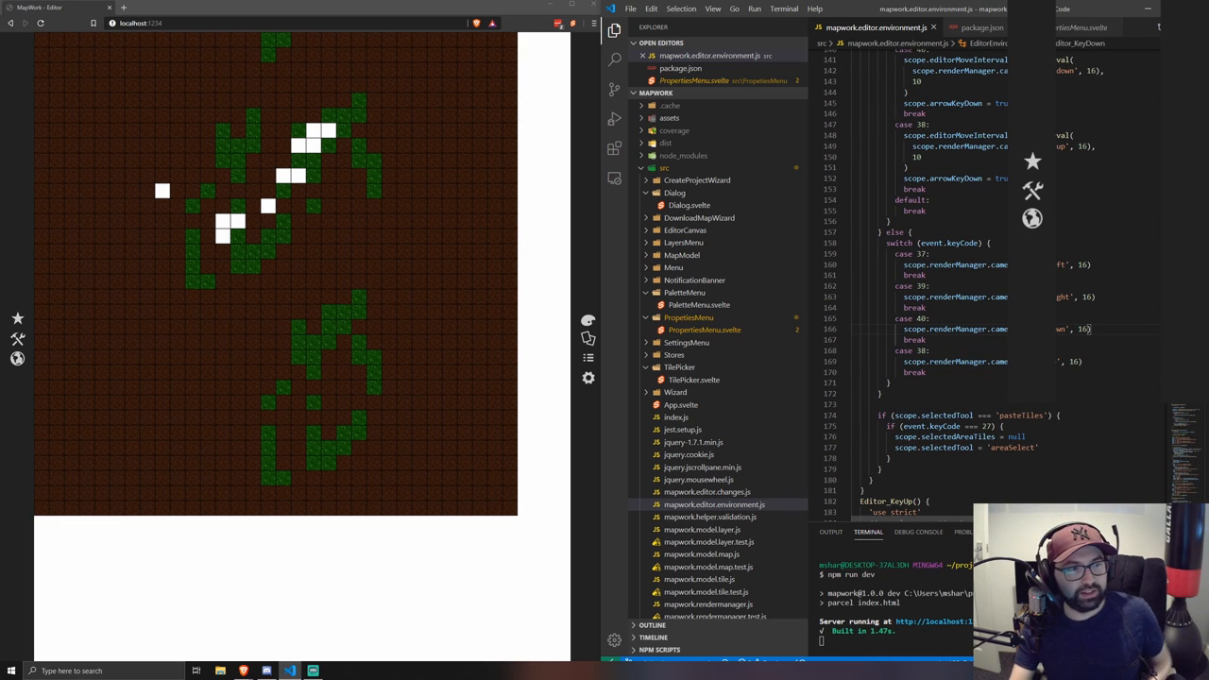